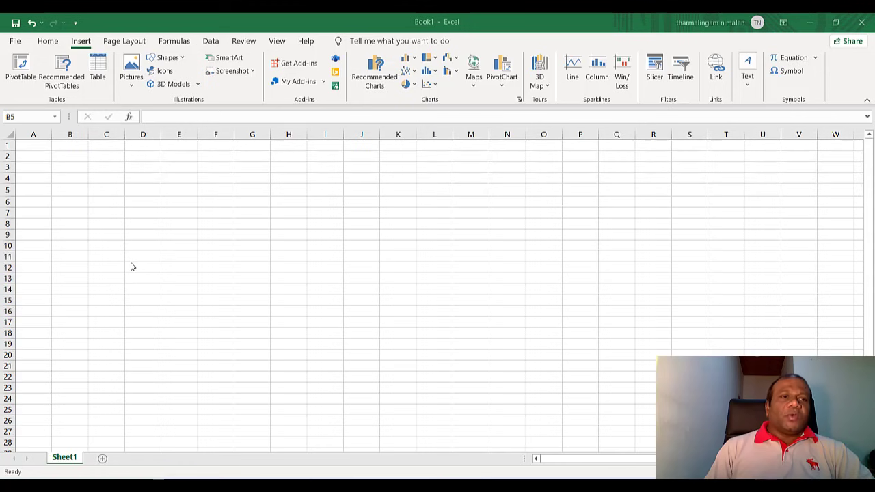
{"action": "mouse_move", "coordinate": [115, 252]}
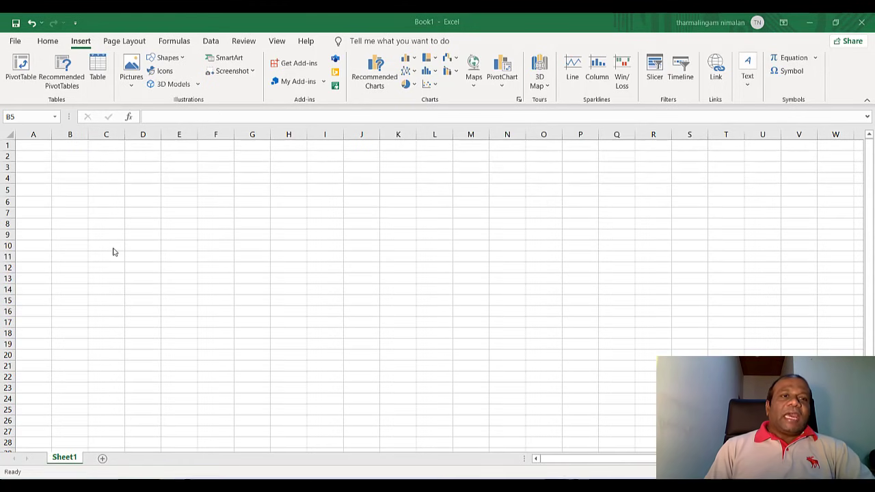
{"action": "mouse_move", "coordinate": [88, 213]}
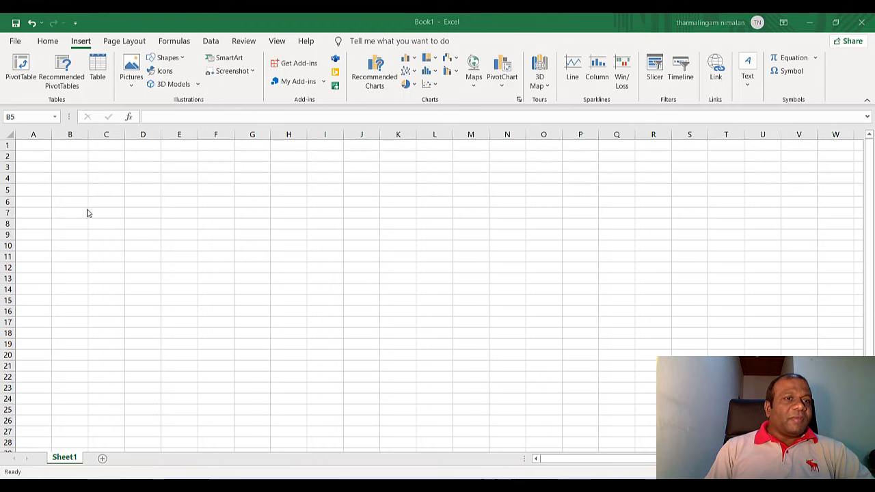
Select B4 and open the Symbol dialog on the Miscellaneous Symbols subset.
{"action": "left_click", "coordinate": [70, 189]}
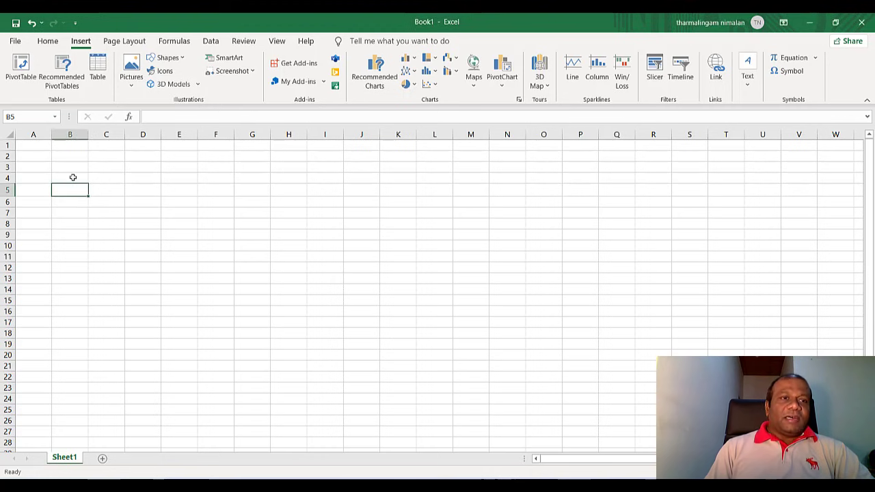
{"action": "left_click", "coordinate": [70, 178]}
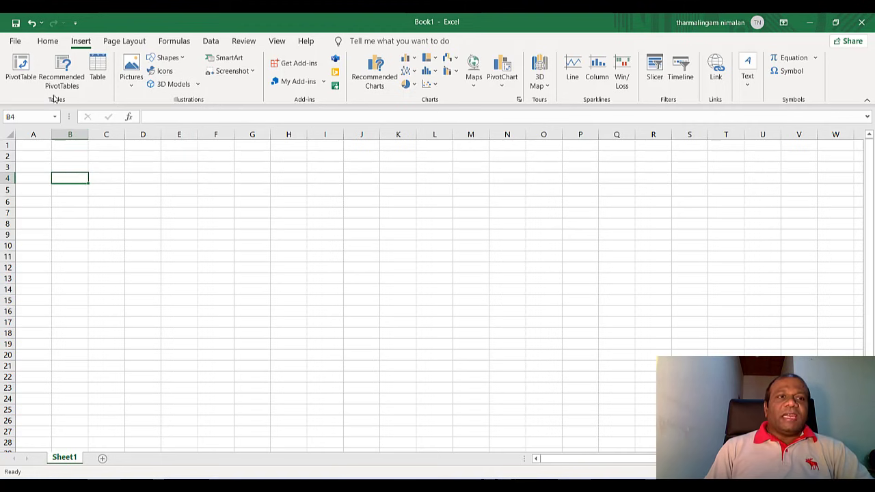
{"action": "left_click", "coordinate": [47, 40]}
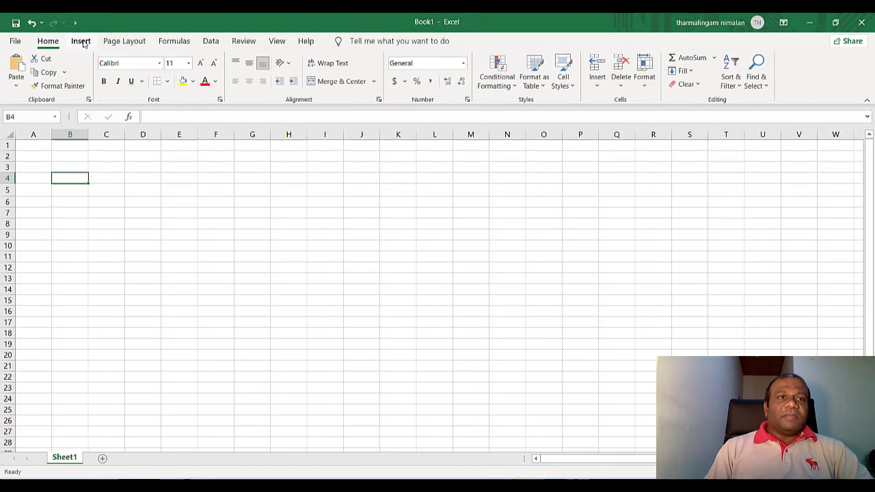
{"action": "left_click", "coordinate": [80, 40]}
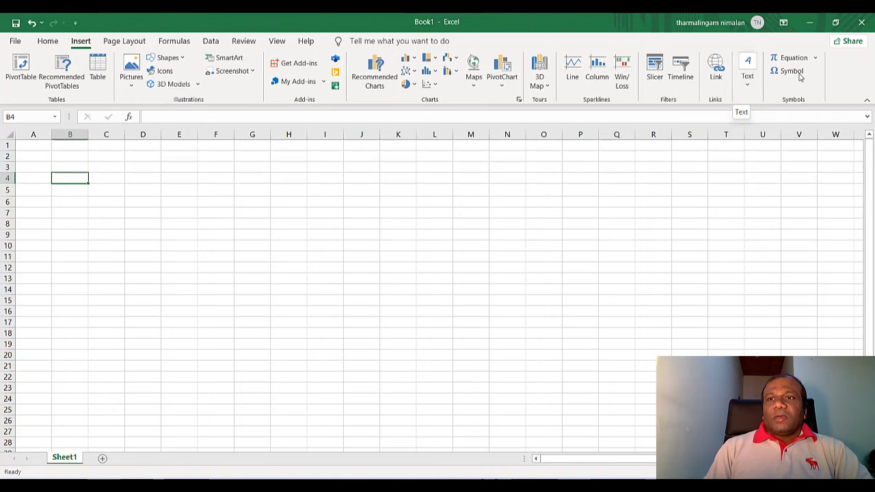
{"action": "left_click", "coordinate": [791, 71]}
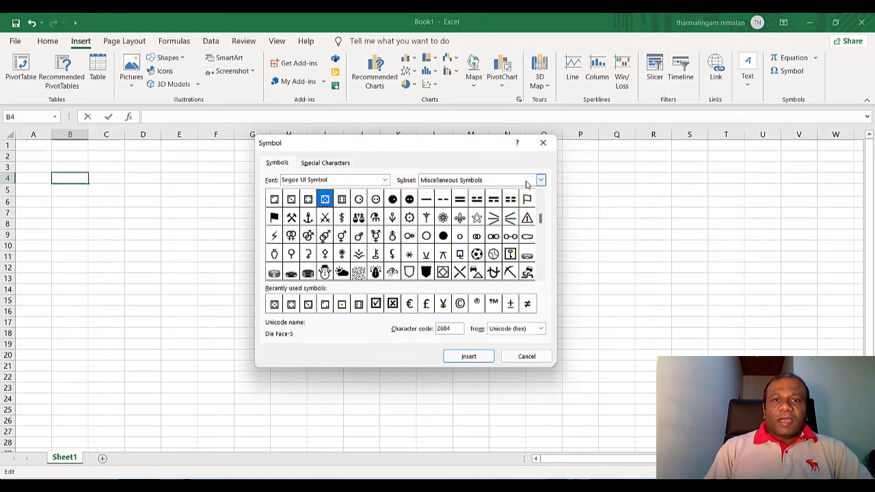
{"action": "left_click", "coordinate": [540, 180]}
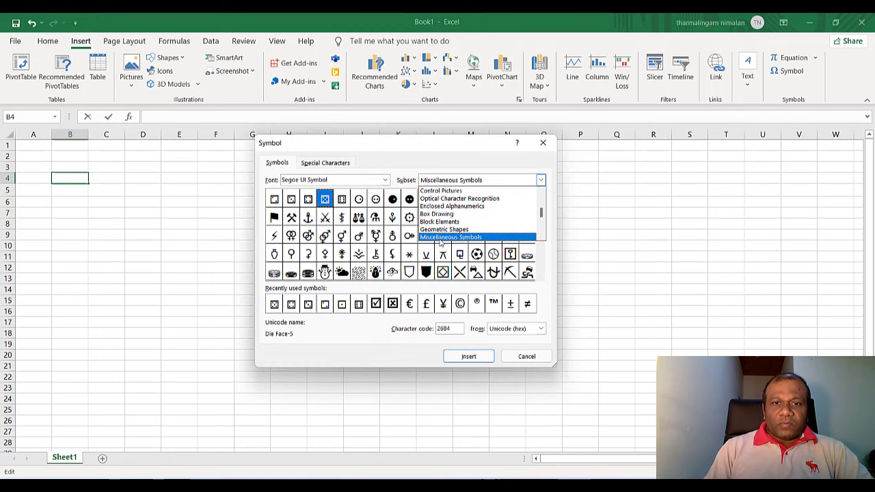
{"action": "left_click", "coordinate": [450, 237]}
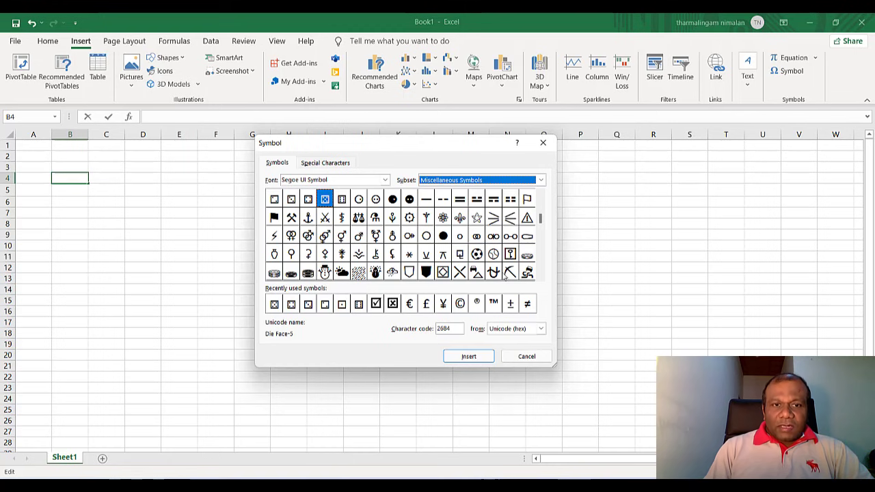
{"action": "mouse_move", "coordinate": [524, 206]}
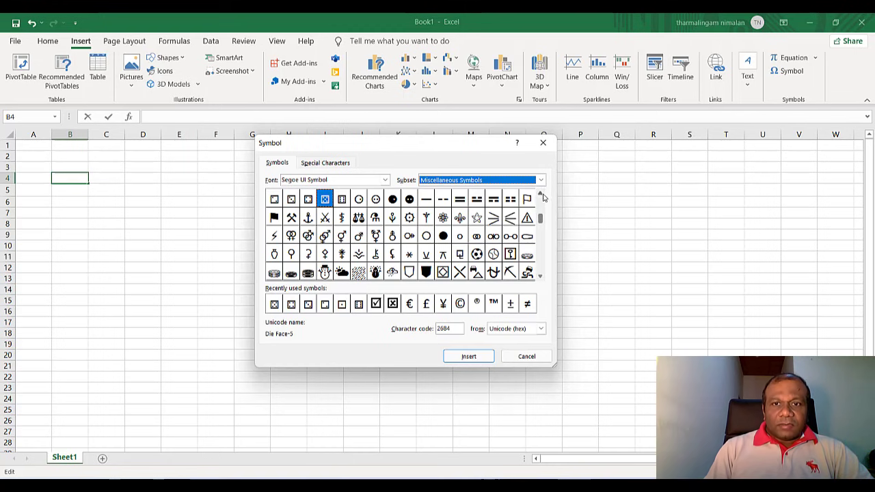
Insert die faces one through six into B4, then close the Symbol dialog.
{"action": "left_click", "coordinate": [540, 199]}
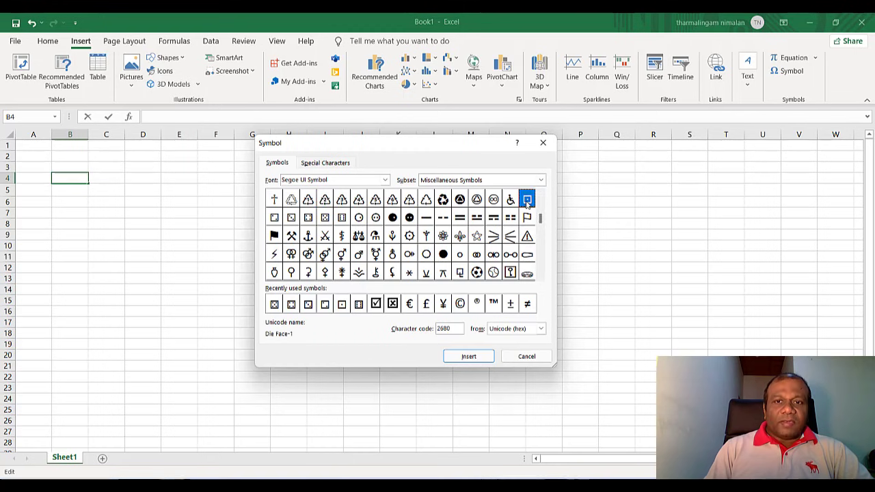
{"action": "left_click", "coordinate": [468, 356]}
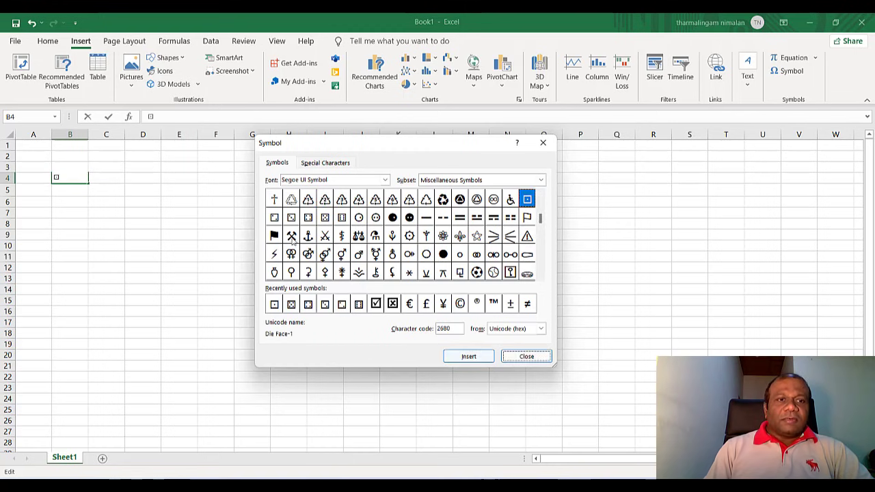
{"action": "left_click", "coordinate": [273, 217]}
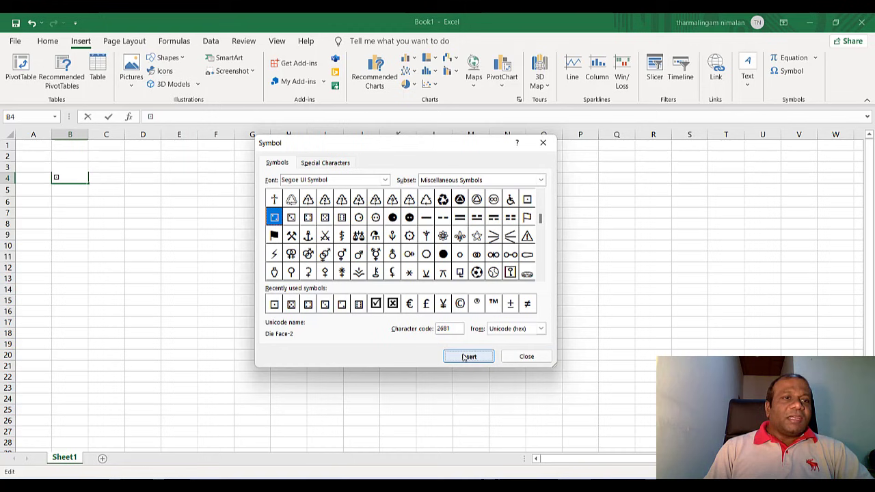
{"action": "left_click", "coordinate": [468, 356]}
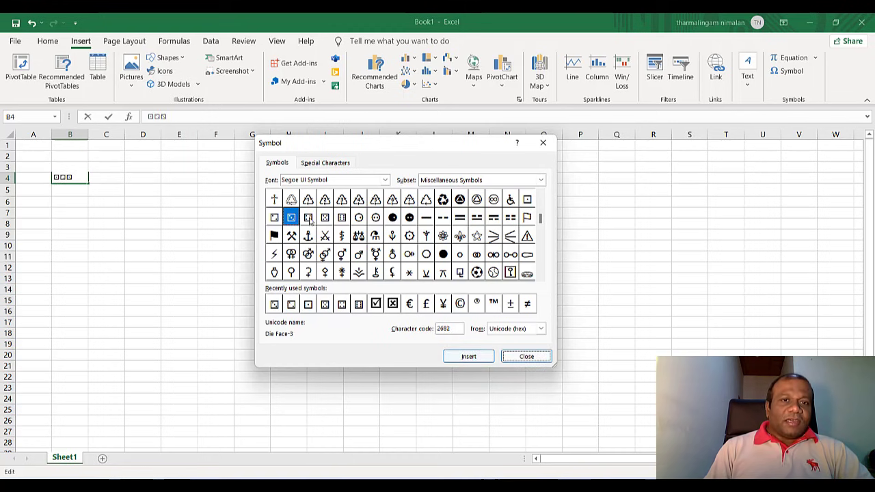
{"action": "left_click", "coordinate": [308, 217]}
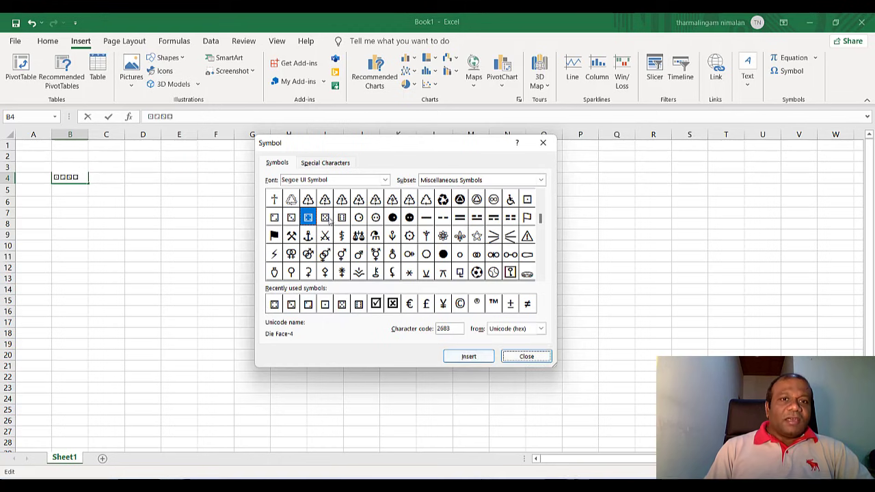
{"action": "left_click", "coordinate": [325, 217]}
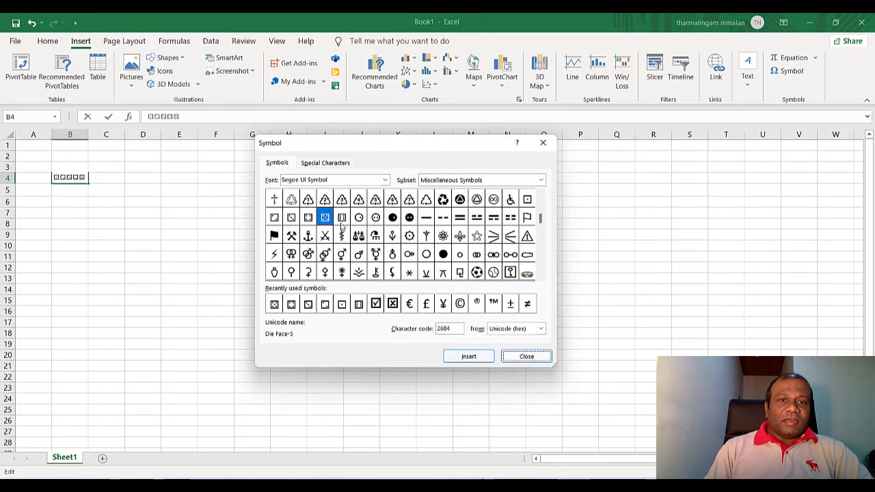
{"action": "left_click", "coordinate": [341, 217]}
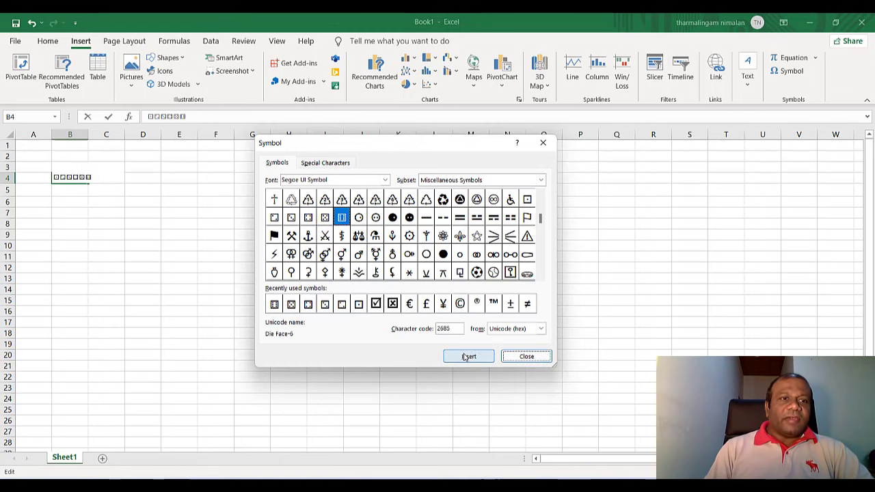
{"action": "left_click", "coordinate": [526, 356]}
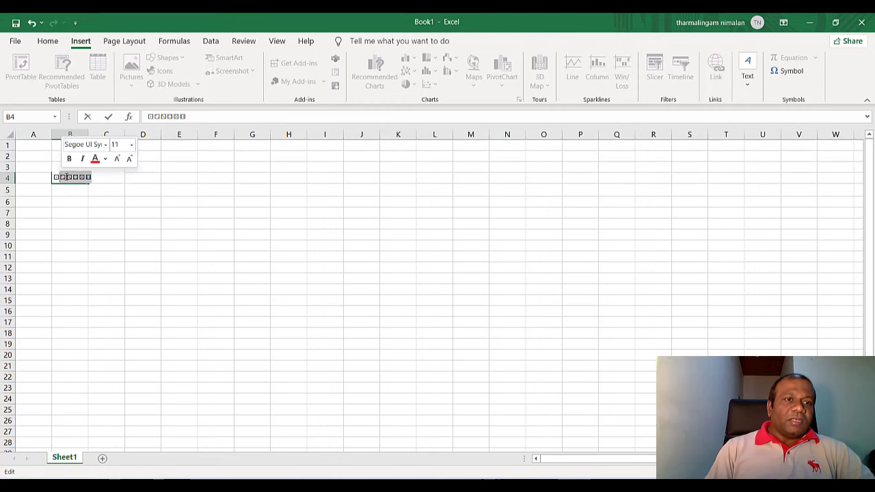
Cut the extra die faces from B4 and spread them one per cell down B4:B9.
{"action": "right_click", "coordinate": [70, 177]}
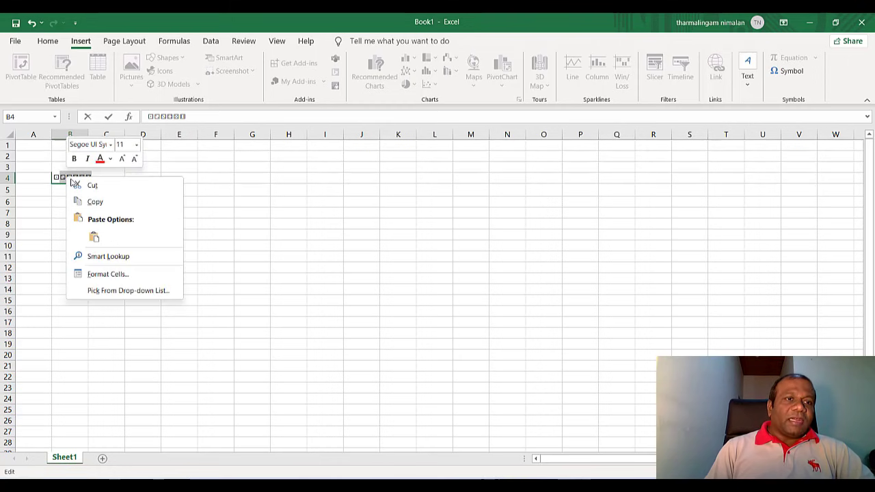
{"action": "left_click", "coordinate": [70, 192]}
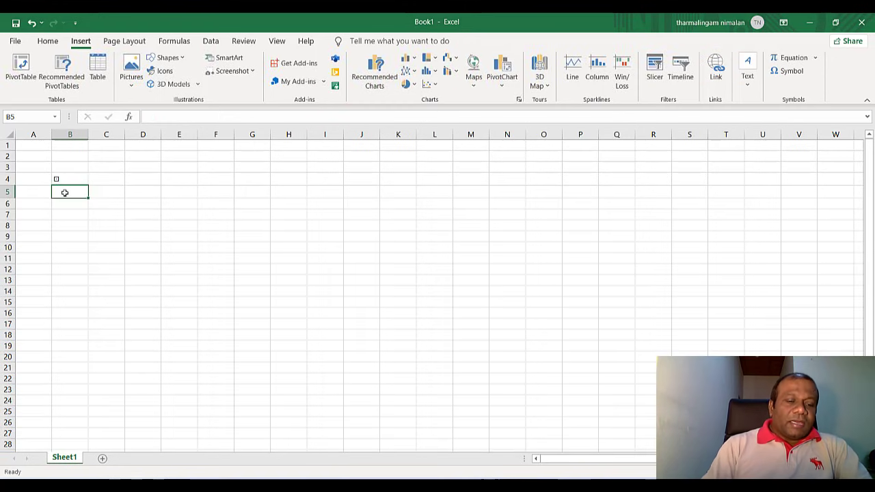
{"action": "type", "text": "□□□□□"}
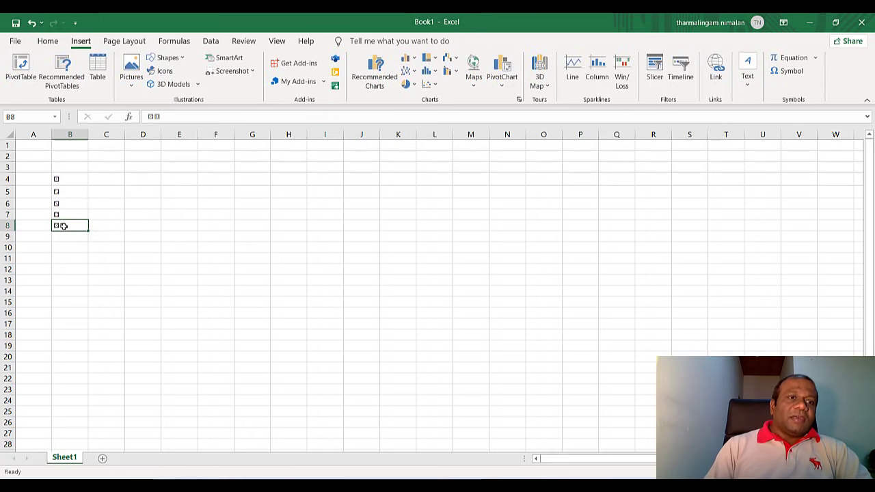
{"action": "double_click", "coordinate": [70, 225]}
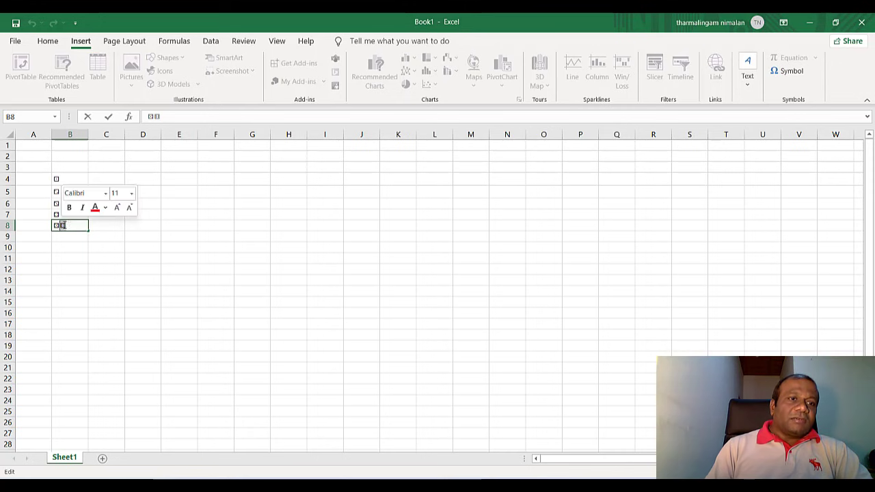
{"action": "key", "text": "enter"}
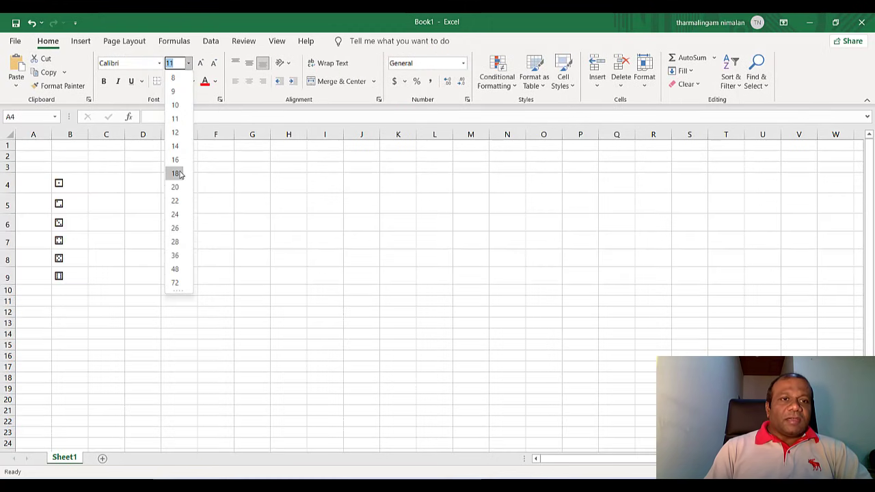
Enter numbers 1–6 in A4:A9 at font size 18 beside the matching die faces.
{"action": "left_click", "coordinate": [175, 172]}
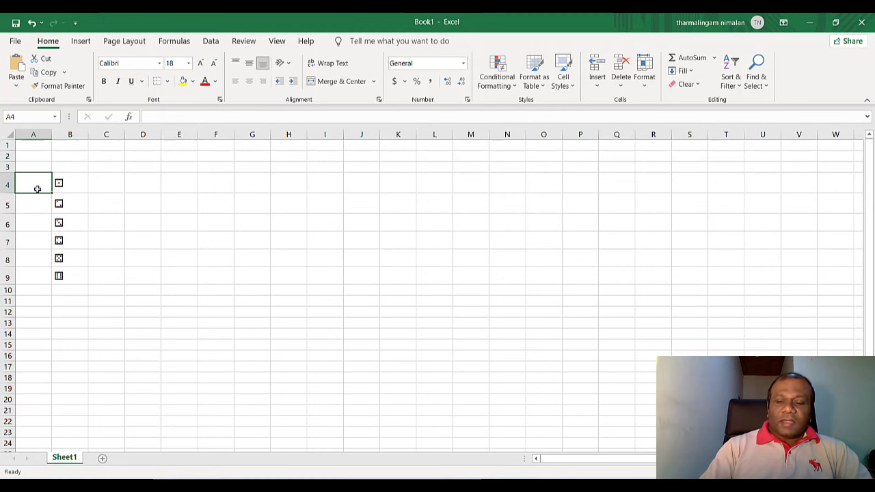
{"action": "type", "text": "1"}
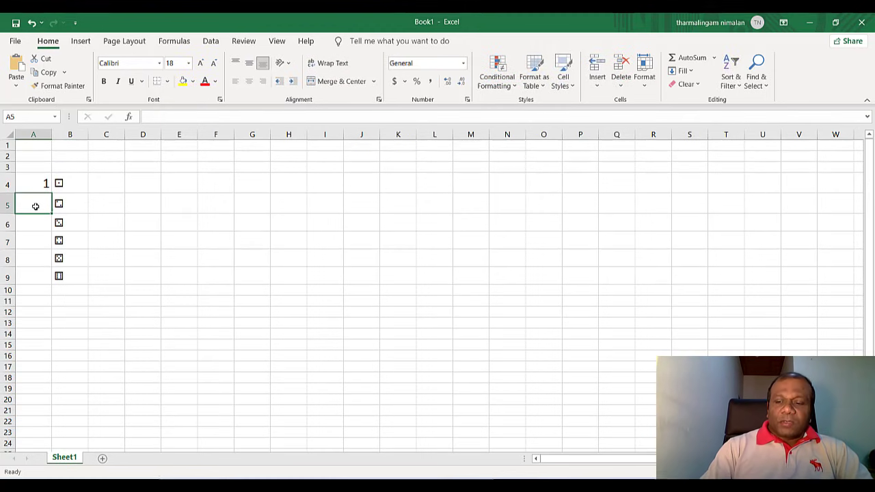
{"action": "type", "text": "3"}
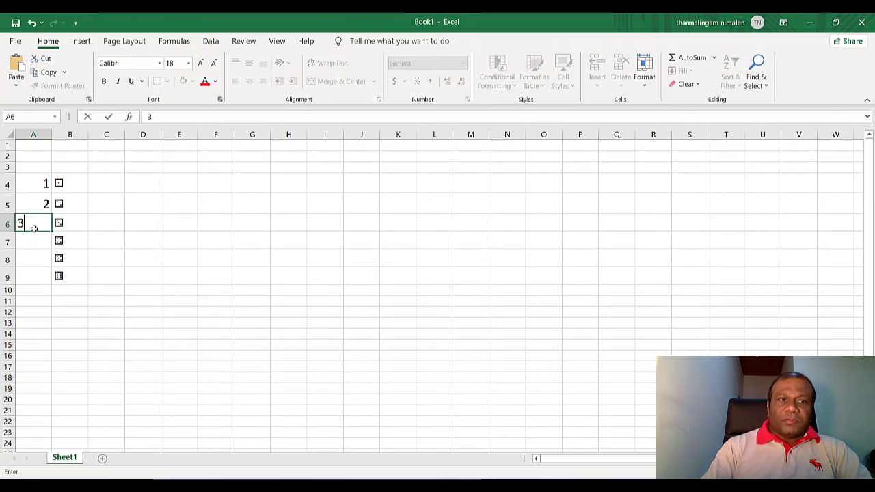
{"action": "key", "text": "enter"}
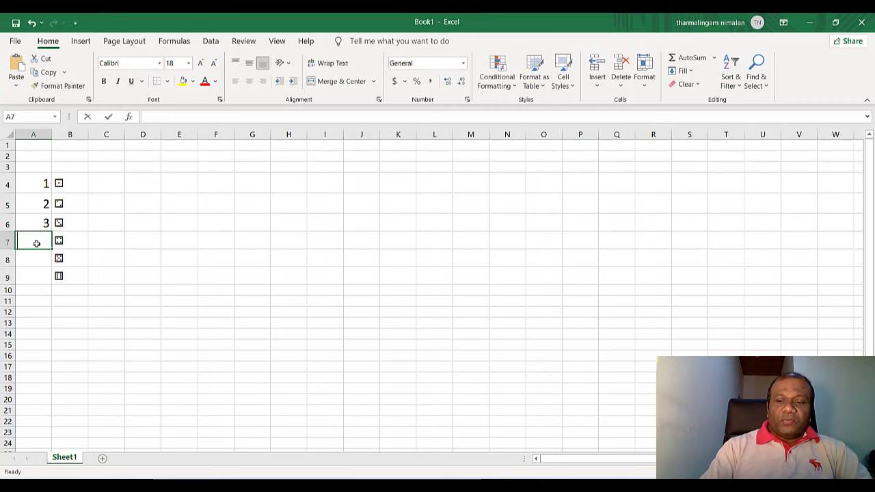
{"action": "type", "text": "4"}
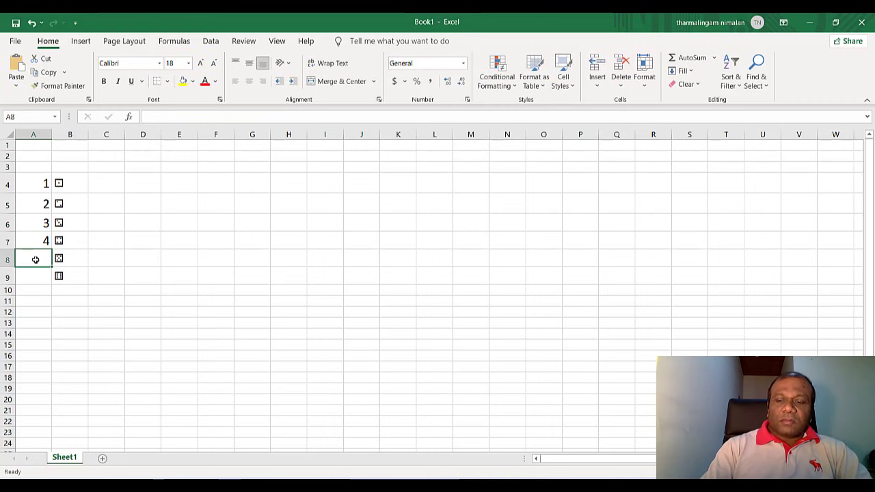
{"action": "type", "text": "5"}
{"action": "left_click", "coordinate": [33, 276]}
{"action": "type", "text": "6"}
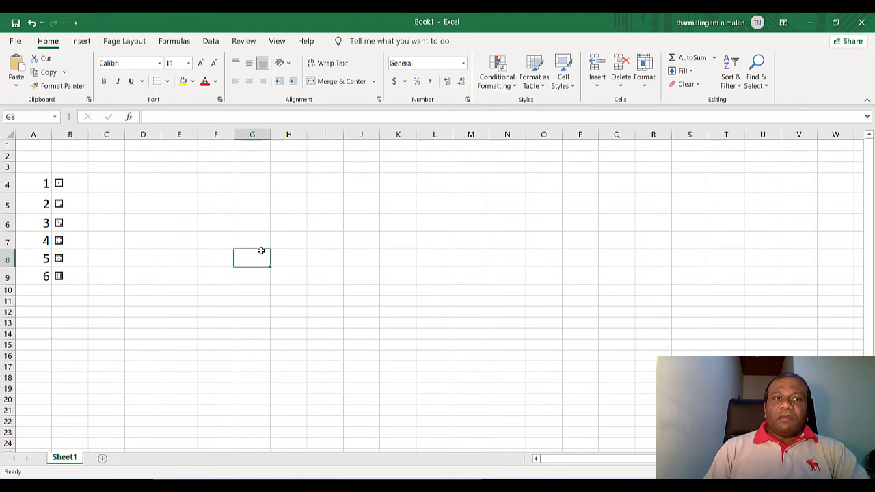
{"action": "mouse_move", "coordinate": [185, 171]}
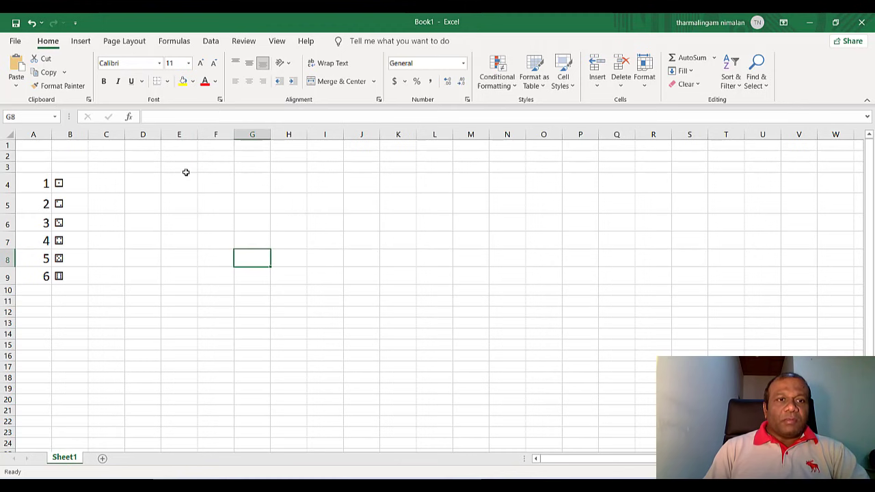
{"action": "mouse_move", "coordinate": [177, 168]}
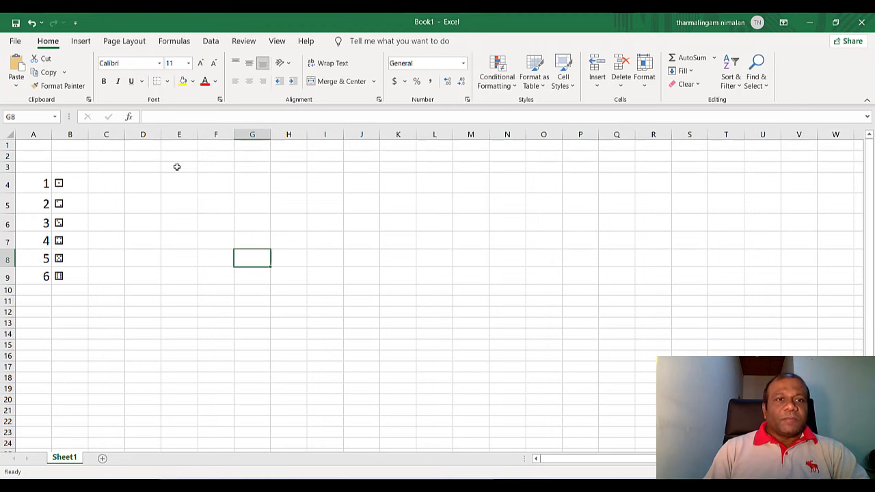
Enter =RANDBETWEEN(1,6) in E3, correcting the mistyped upper limit of 10 to 6.
{"action": "left_click", "coordinate": [178, 167]}
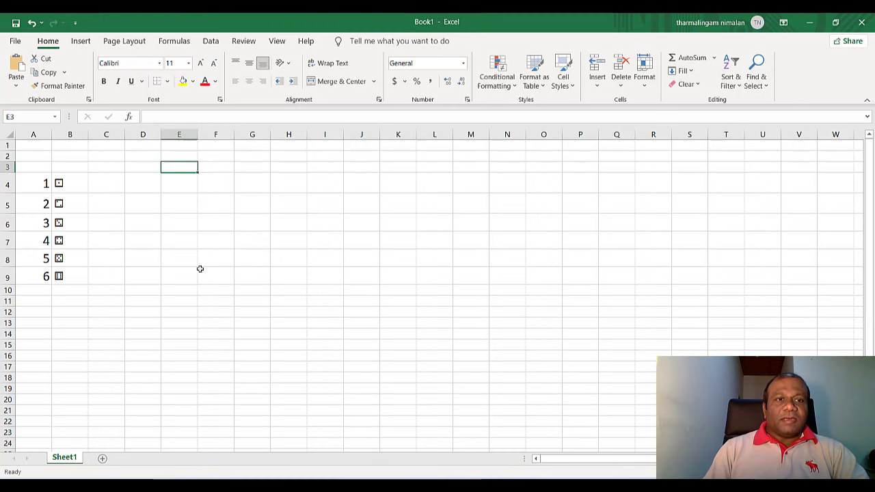
{"action": "mouse_move", "coordinate": [172, 175]}
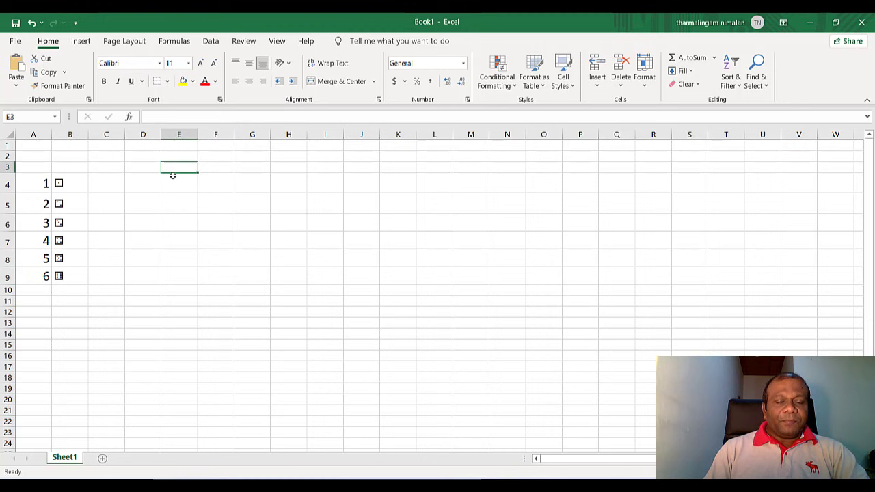
{"action": "type", "text": "="}
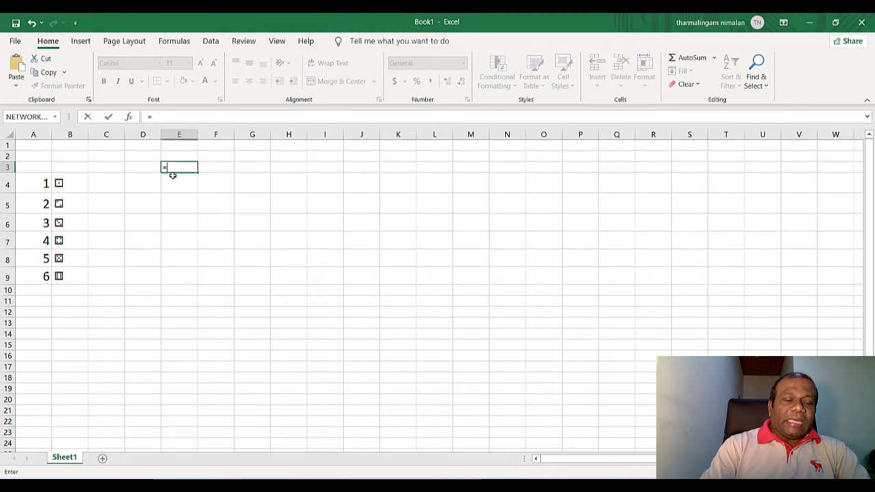
{"action": "type", "text": "ra"}
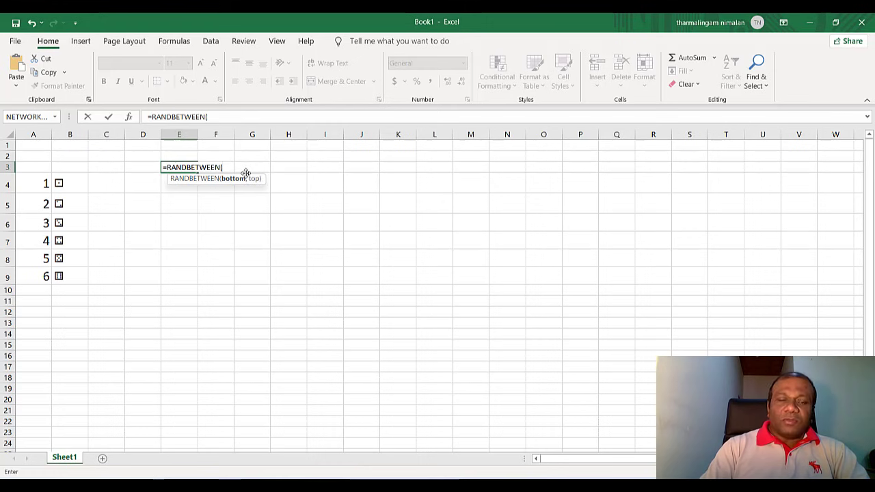
{"action": "type", "text": "1,"}
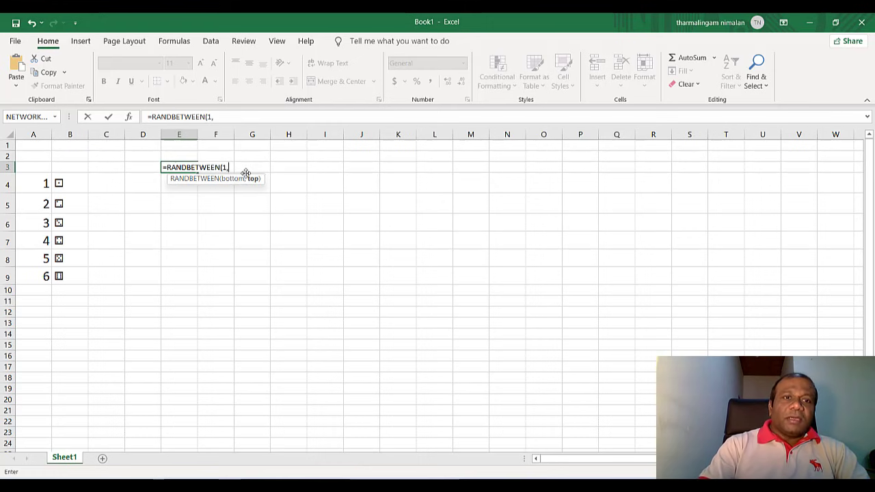
{"action": "type", "text": "10"}
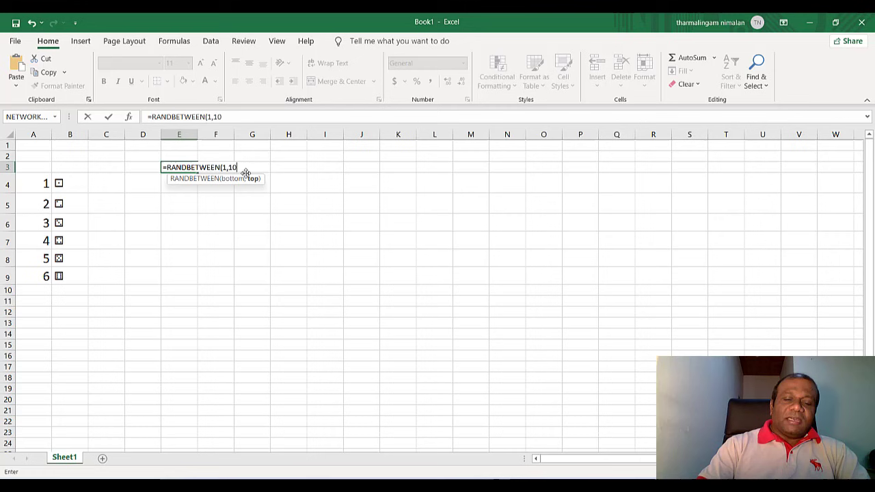
{"action": "key", "text": "Backspace"}
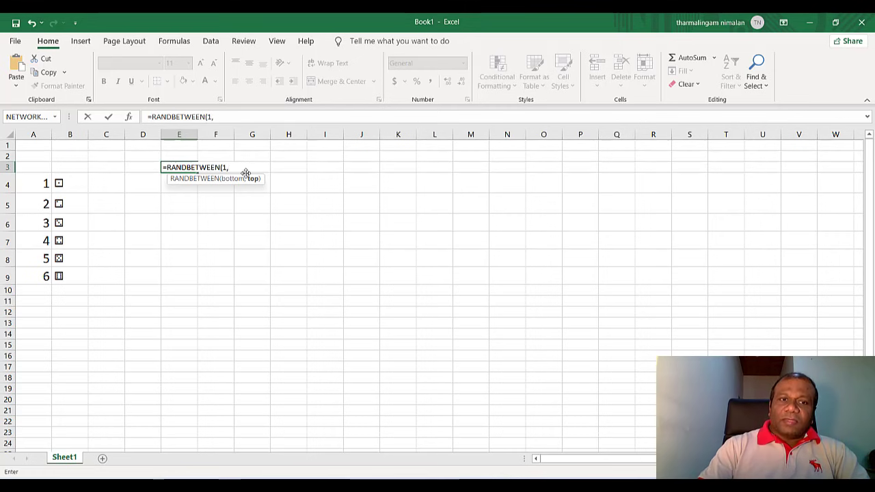
{"action": "type", "text": "6)"}
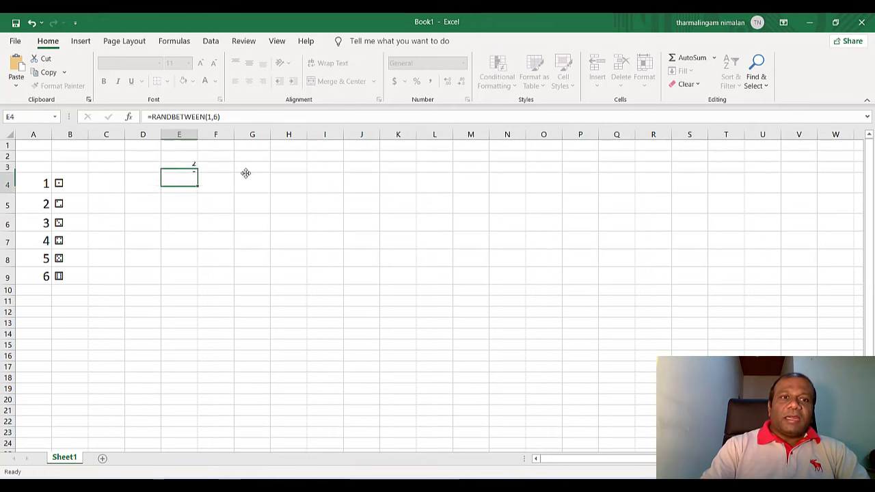
{"action": "left_click", "coordinate": [253, 182]}
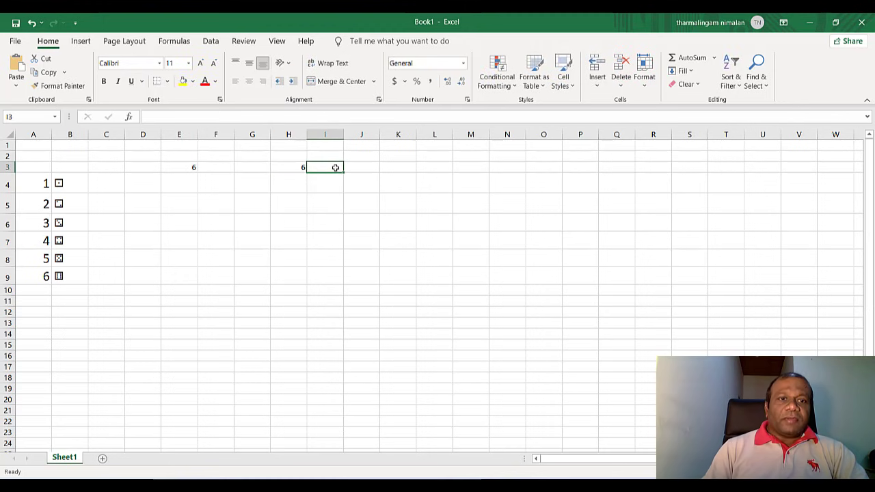
{"action": "type", "text": "9"}
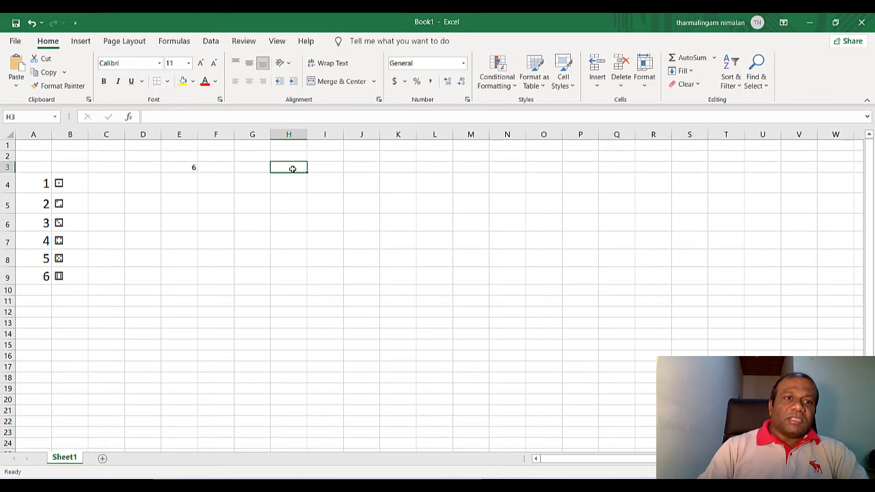
{"action": "left_click", "coordinate": [289, 183]}
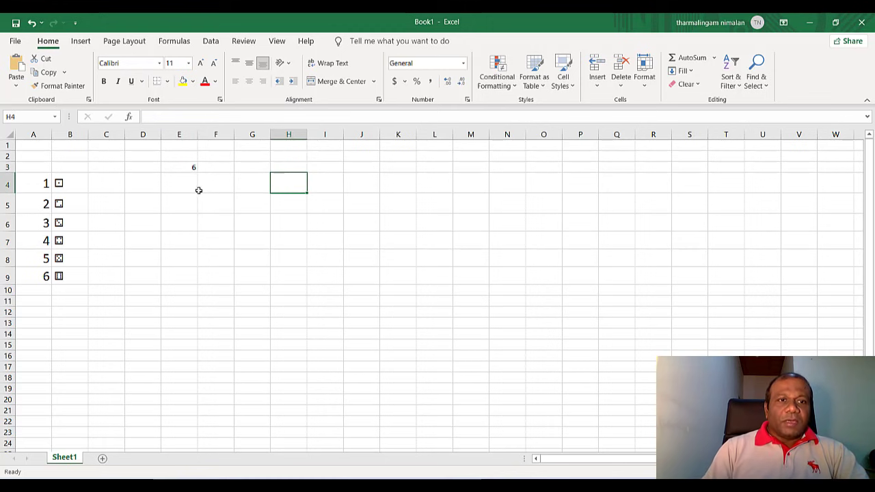
{"action": "mouse_move", "coordinate": [182, 168]}
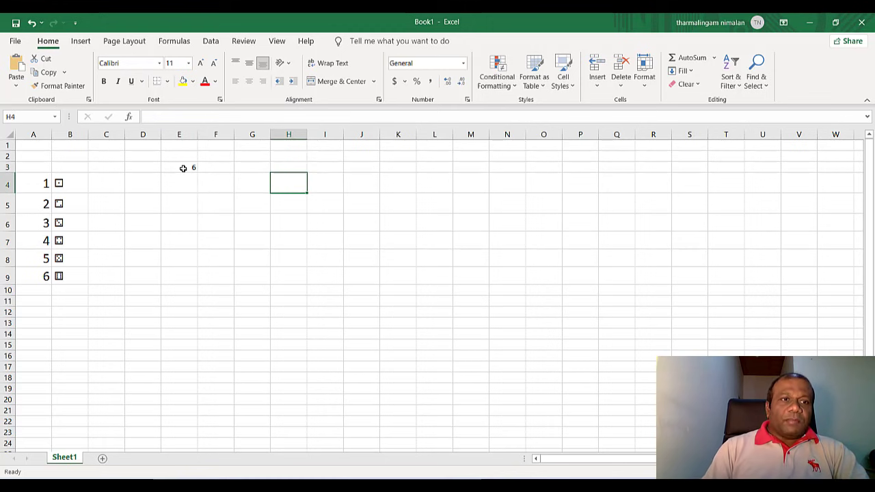
{"action": "mouse_move", "coordinate": [62, 184]}
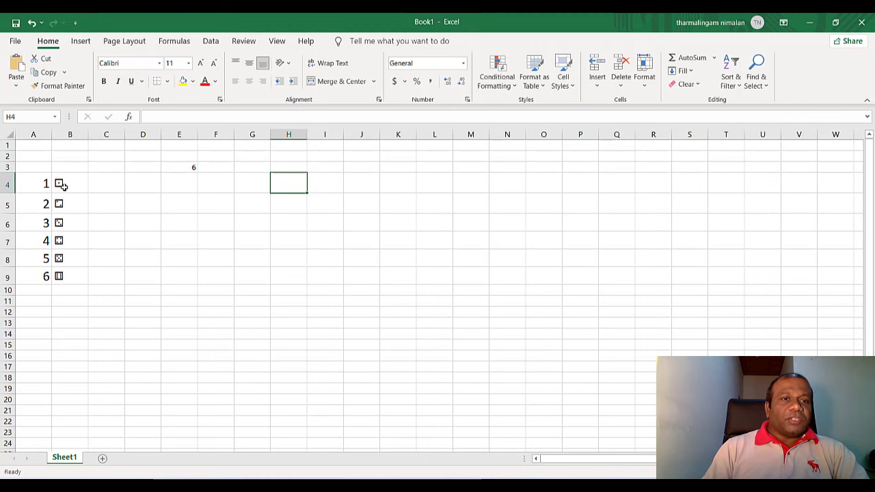
{"action": "mouse_move", "coordinate": [166, 185]}
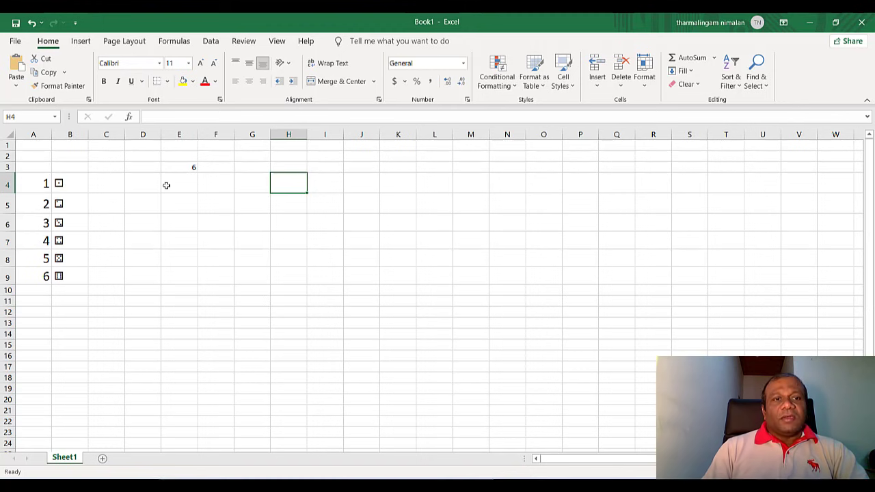
{"action": "left_click", "coordinate": [179, 183]}
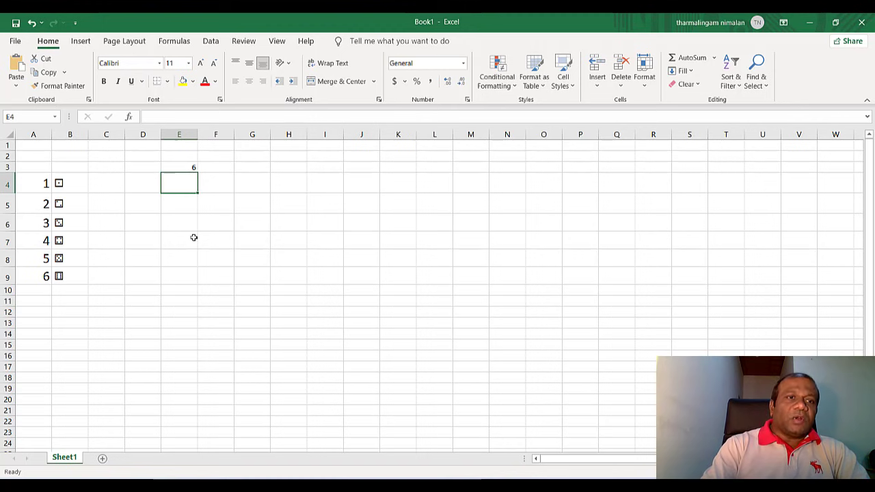
Enter =INDEX(B4:B9,E3) in E4 to show the die face for the roll.
{"action": "type", "text": "="}
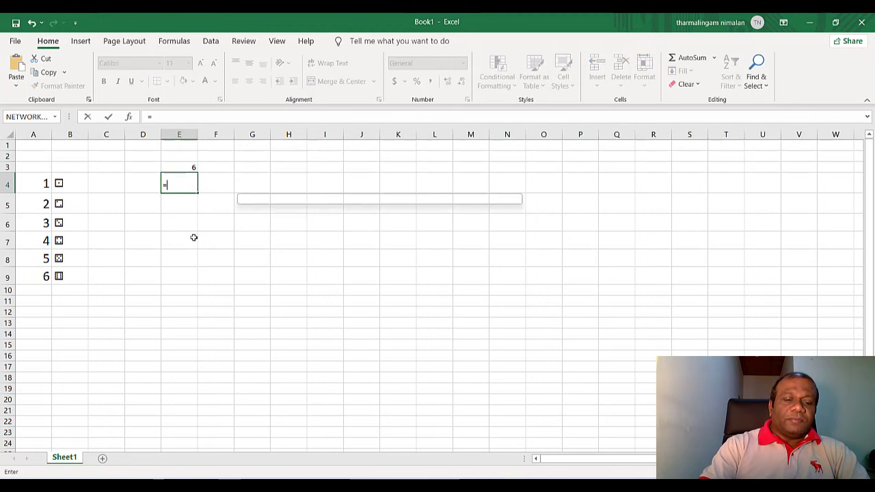
{"action": "type", "text": "index"}
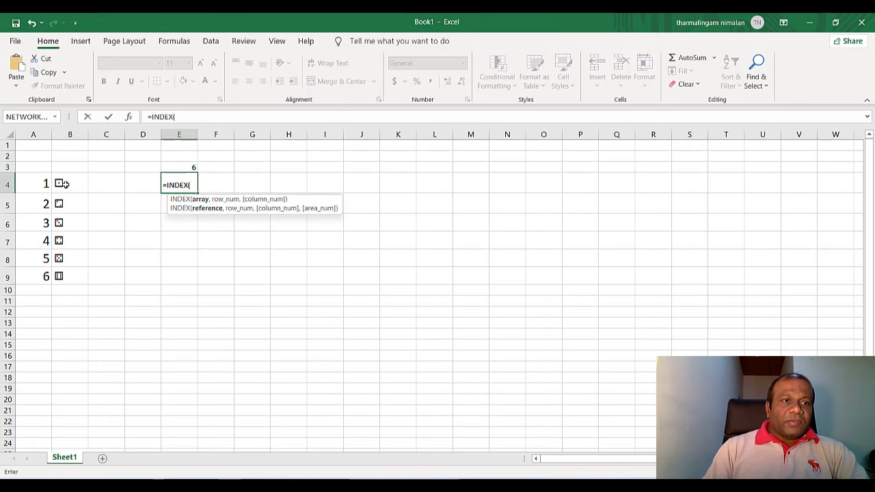
{"action": "left_click_drag", "start_coordinate": [58, 183], "coordinate": [58, 258]}
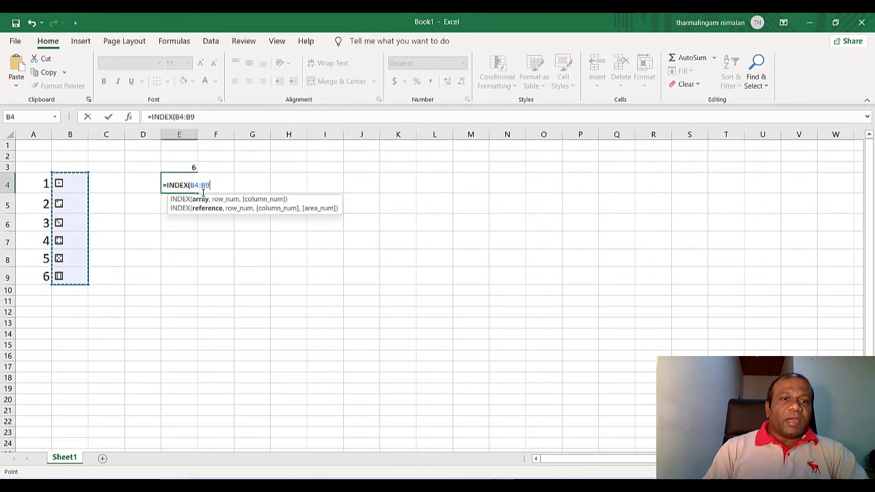
{"action": "type", "text": ","}
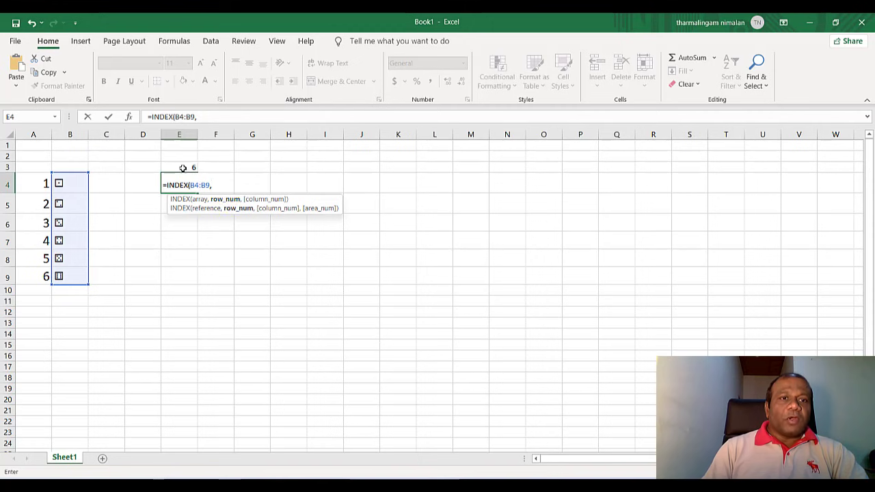
{"action": "left_click", "coordinate": [179, 167]}
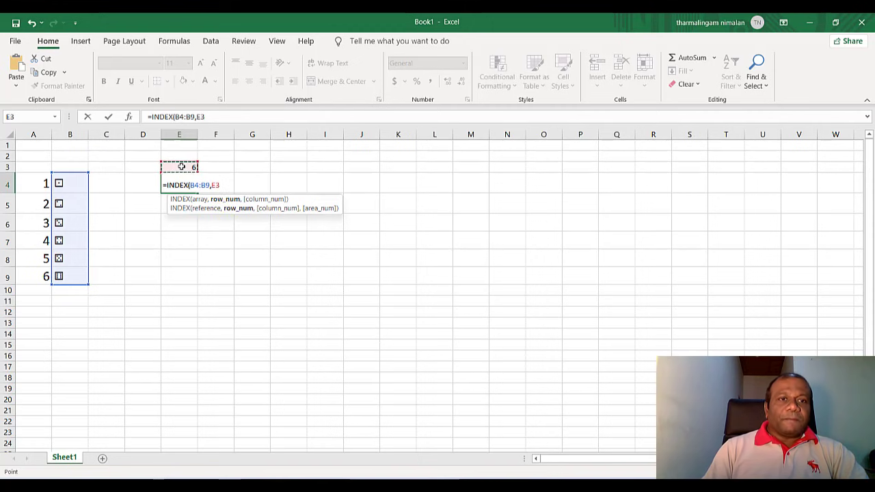
{"action": "key", "text": "enter"}
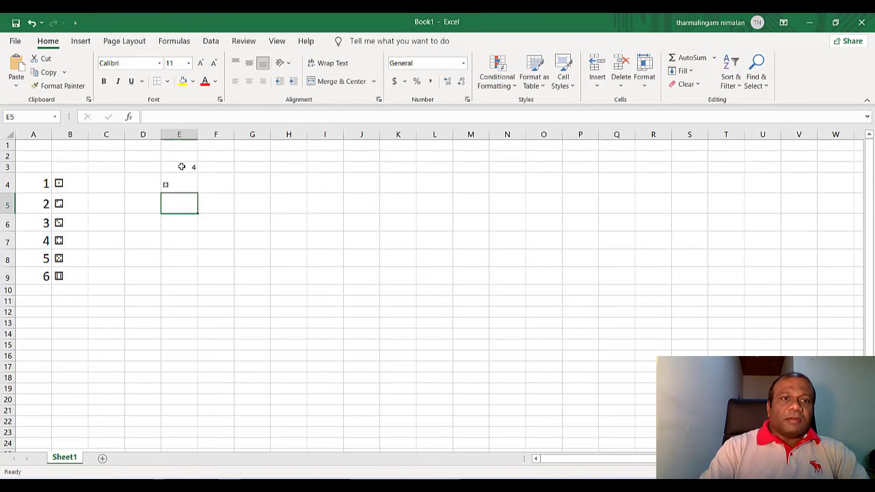
{"action": "left_click", "coordinate": [179, 166]}
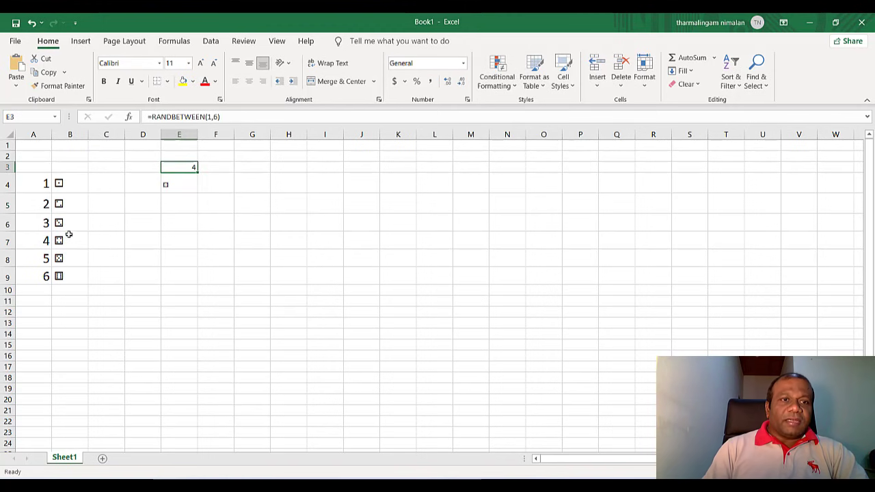
Set the die face in E4 to font size 72.
{"action": "left_click", "coordinate": [179, 184]}
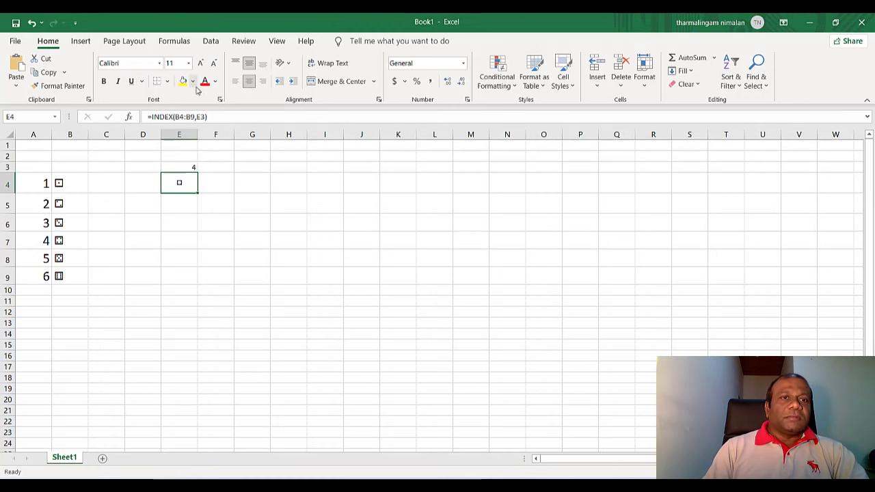
{"action": "left_click", "coordinate": [187, 63]}
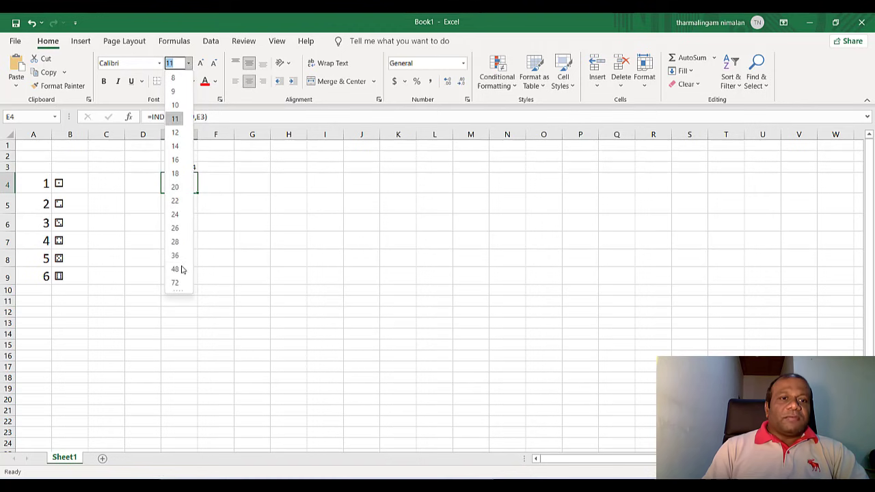
{"action": "left_click", "coordinate": [175, 282]}
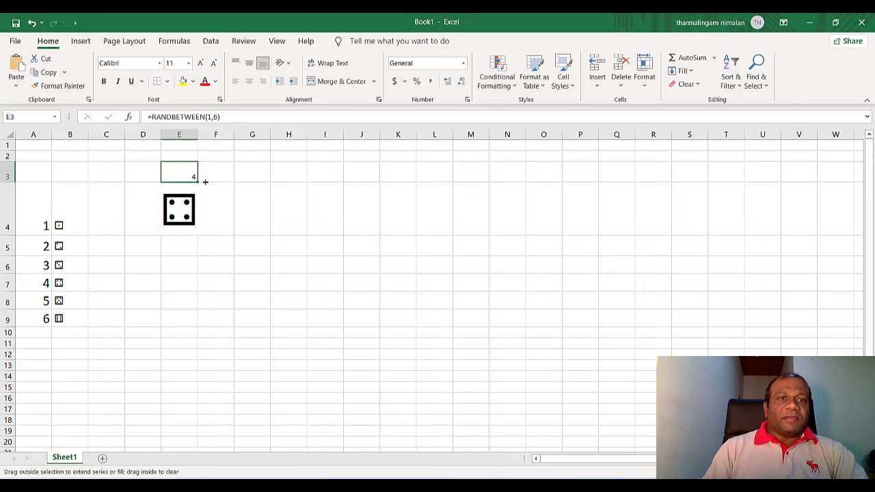
Copy the roll formula into F3 and enter =INDEX(B4:B9,F3) in F4.
{"action": "left_click_drag", "start_coordinate": [205, 176], "coordinate": [231, 176]}
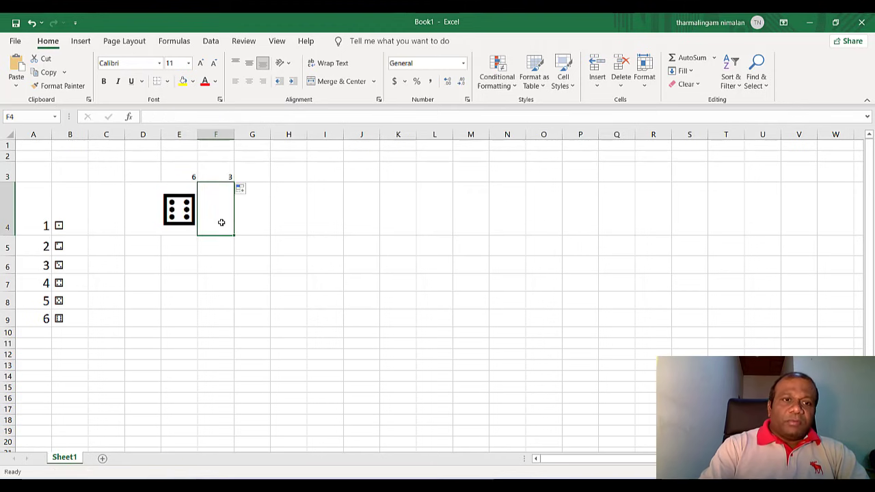
{"action": "type", "text": "="}
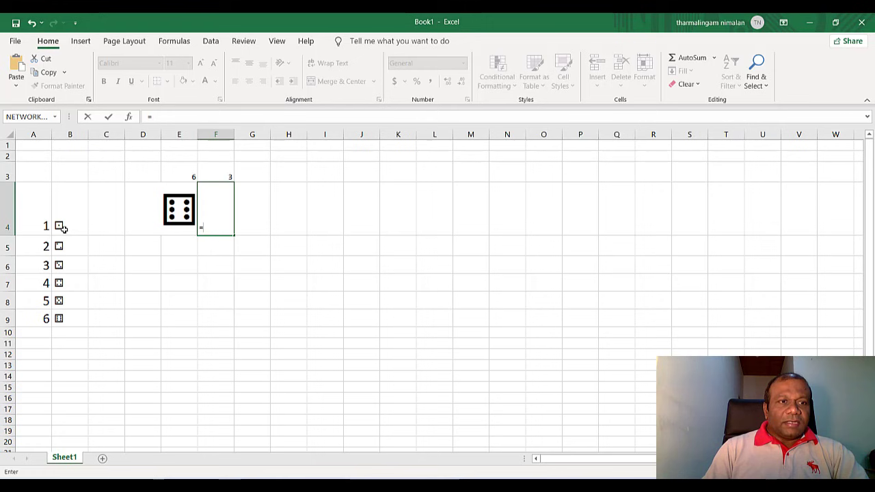
{"action": "type", "text": "ind"}
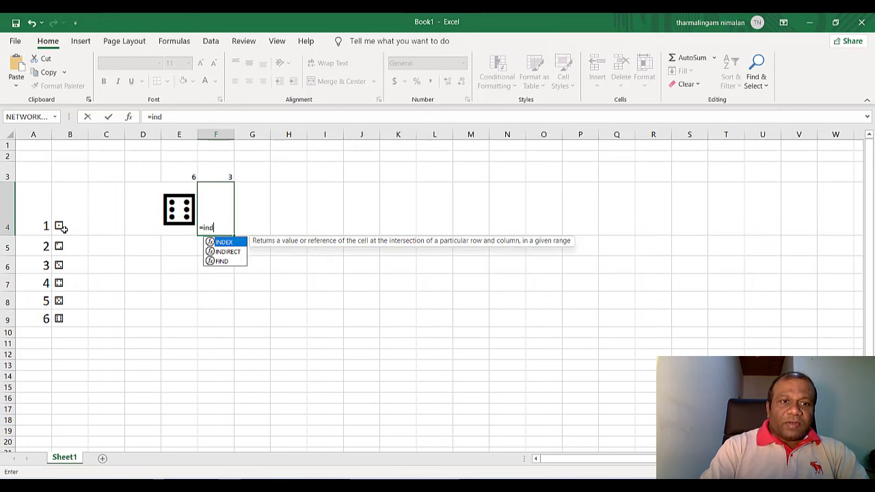
{"action": "type", "text": "e"}
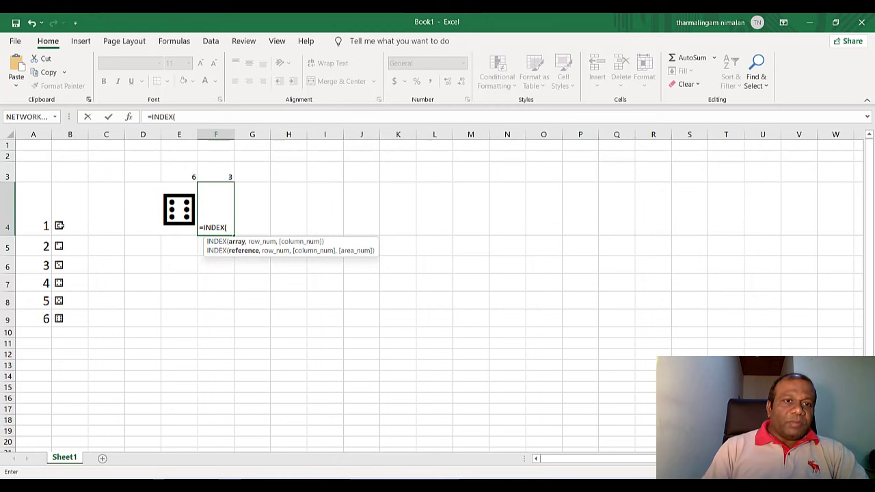
{"action": "left_click_drag", "start_coordinate": [70, 227], "coordinate": [69, 318]}
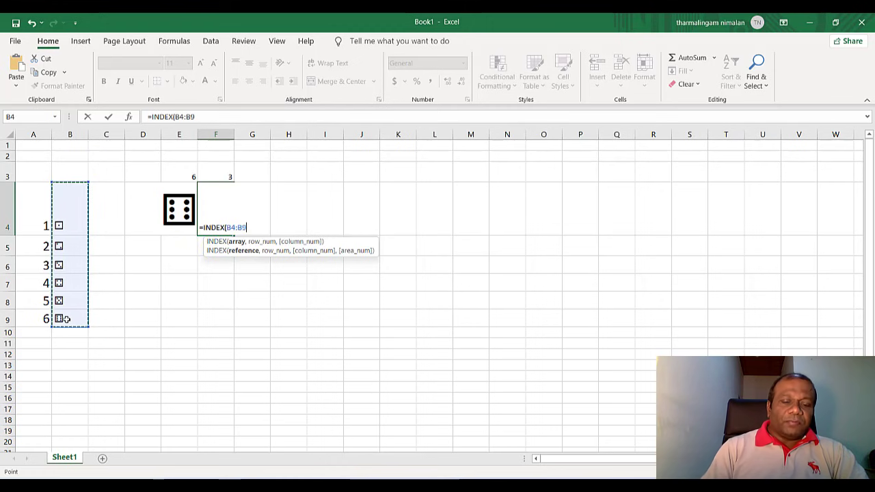
{"action": "type", "text": ","}
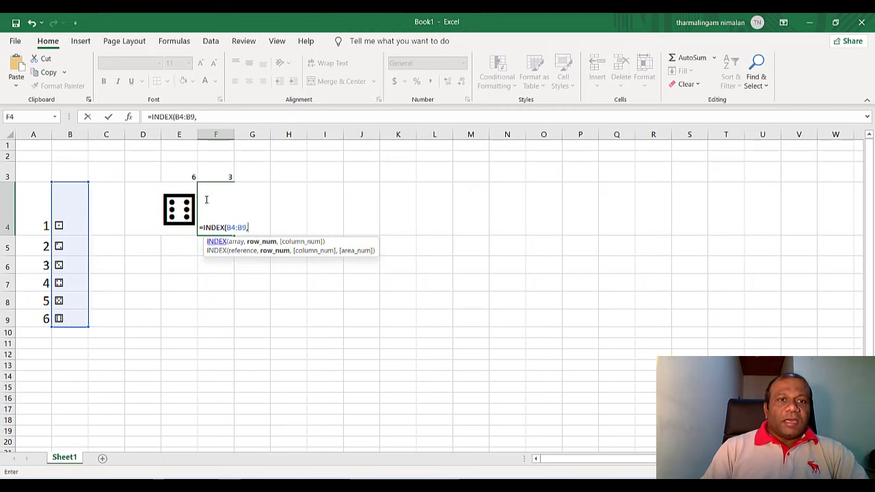
{"action": "left_click", "coordinate": [215, 172]}
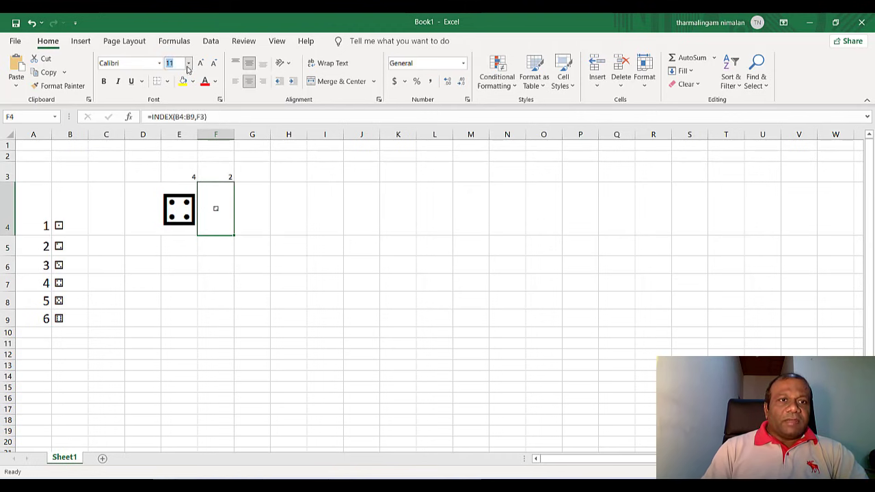
Set F4's die face to size 72, then enter 36 in an empty cell right of the dice.
{"action": "left_click", "coordinate": [189, 63]}
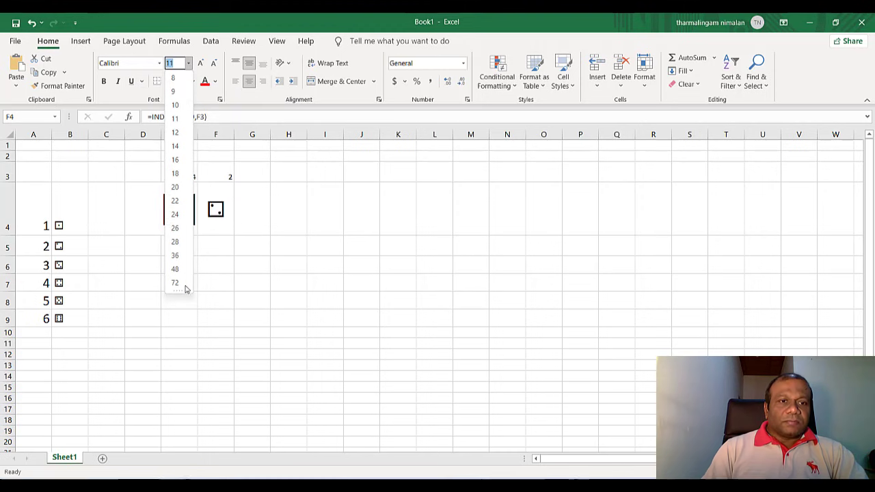
{"action": "left_click", "coordinate": [175, 283]}
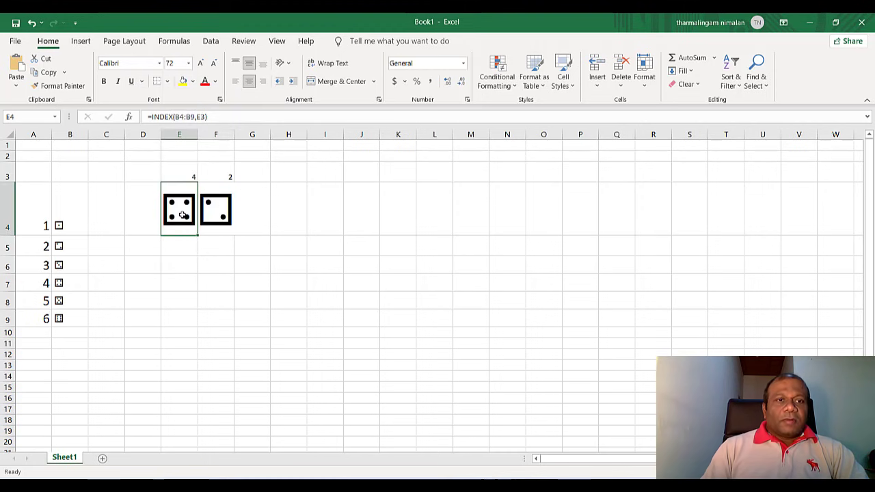
{"action": "mouse_move", "coordinate": [234, 228]}
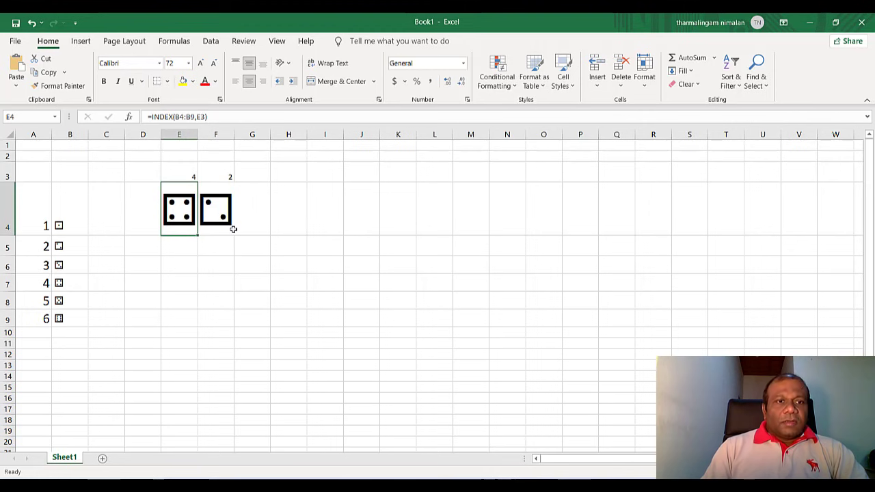
{"action": "left_click", "coordinate": [434, 172]}
{"action": "type", "text": "8"}
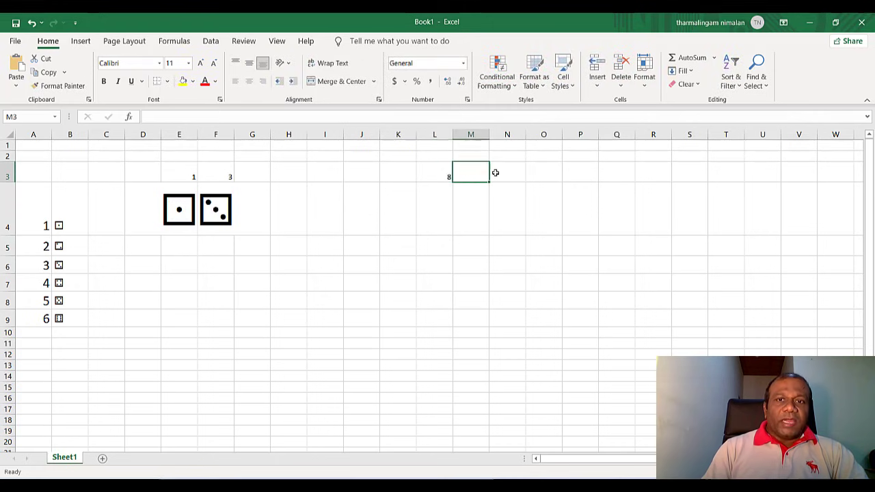
{"action": "type", "text": "36"}
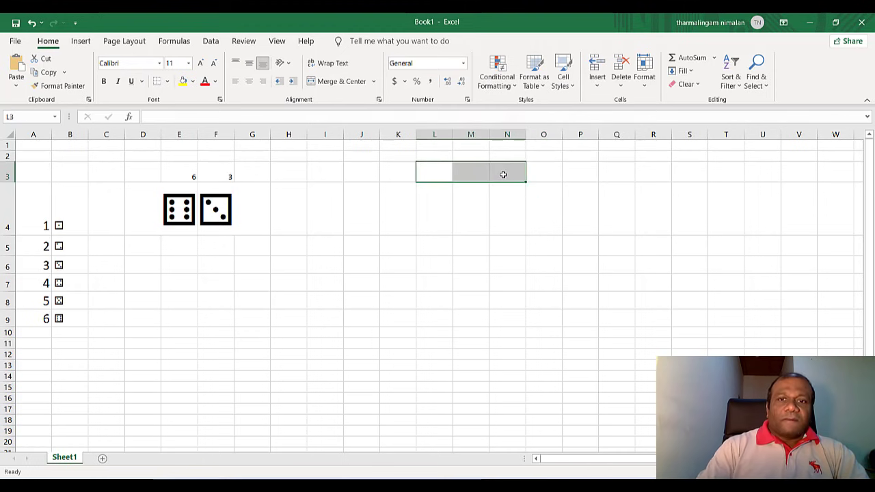
{"action": "mouse_move", "coordinate": [116, 446]}
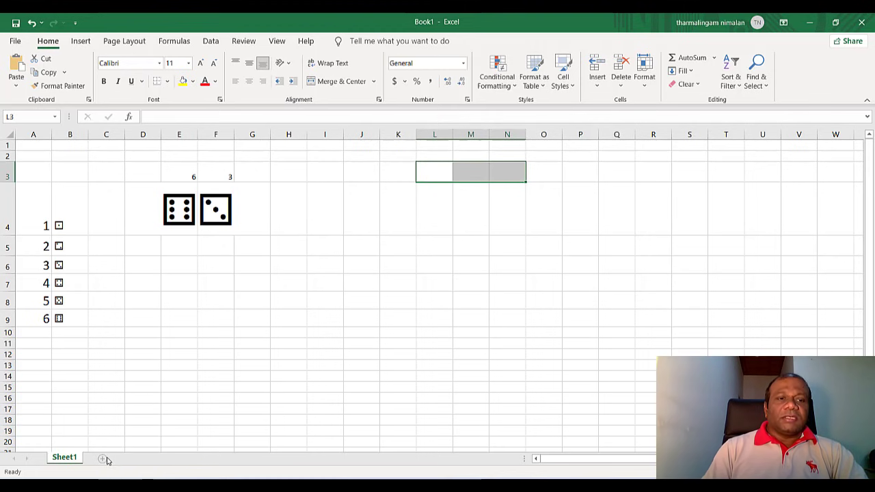
Add Sheet2 and paste Sheet1's E4 die onto it as a linked picture.
{"action": "left_click", "coordinate": [103, 457]}
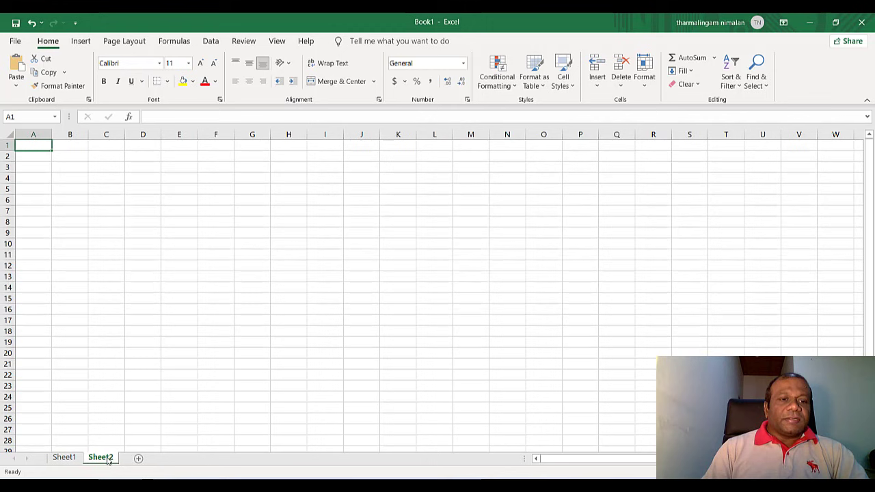
{"action": "left_click", "coordinate": [64, 456]}
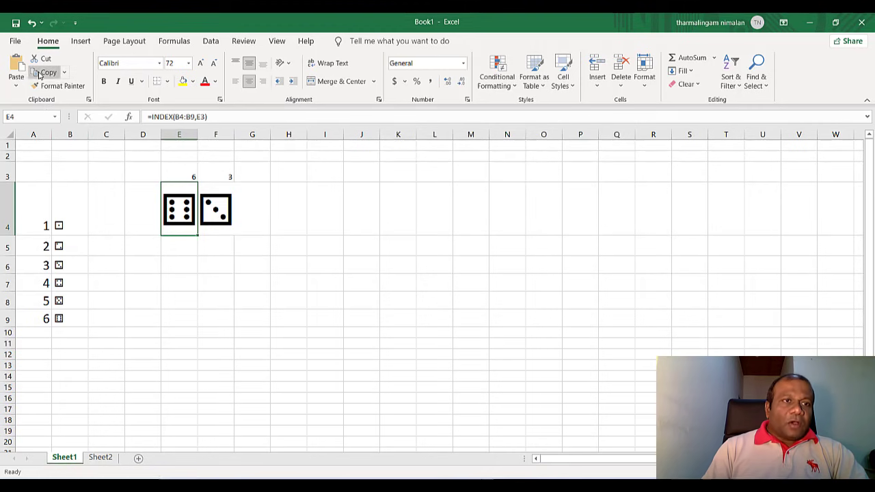
{"action": "left_click", "coordinate": [47, 72]}
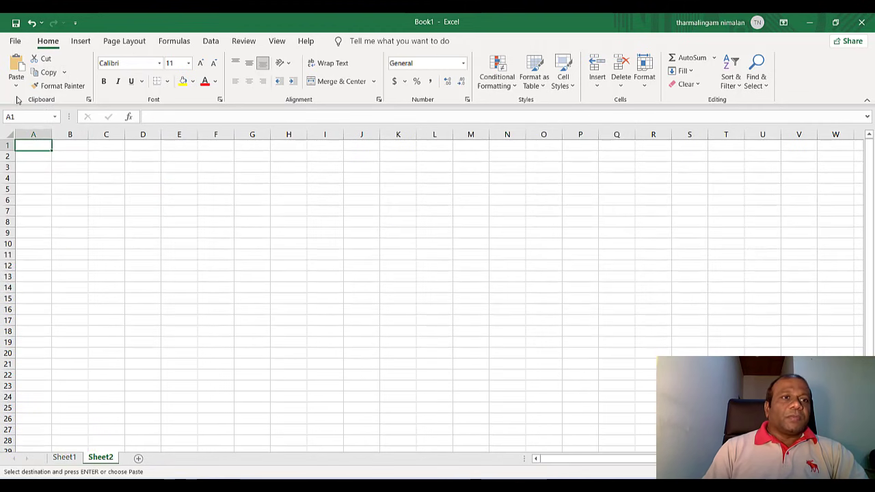
{"action": "left_click", "coordinate": [15, 88]}
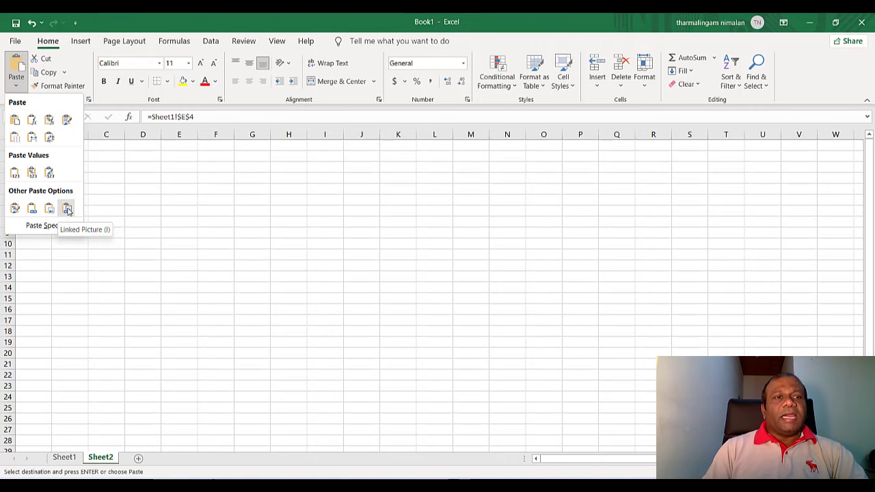
{"action": "left_click", "coordinate": [67, 208]}
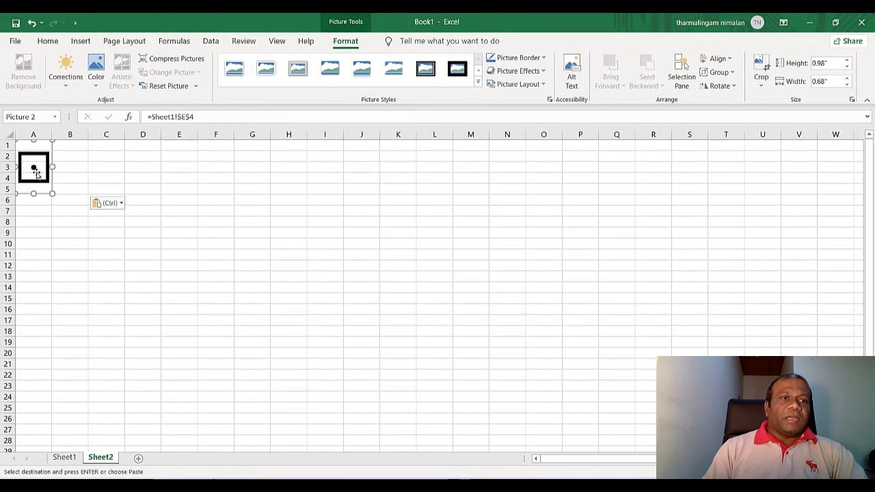
On Sheet2, drag-enlarge the die picture, move it toward the centre, and crop its margins.
{"action": "left_click_drag", "start_coordinate": [32, 168], "coordinate": [313, 295]}
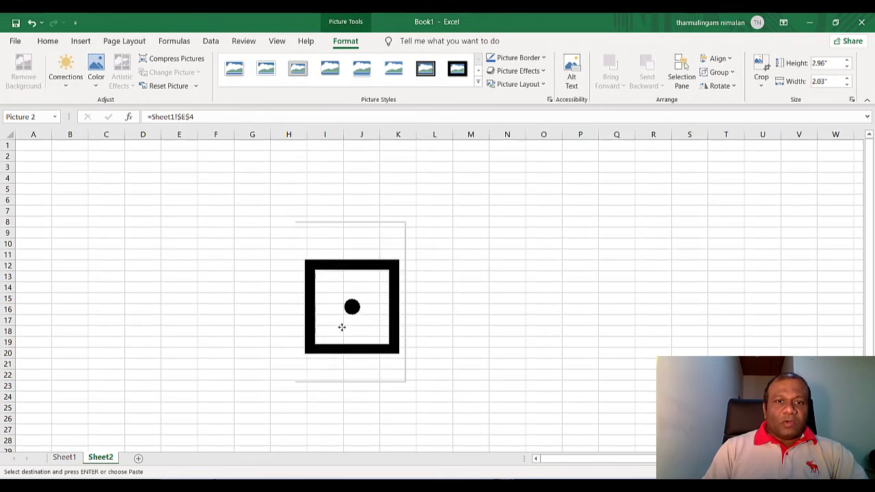
{"action": "left_click_drag", "start_coordinate": [352, 307], "coordinate": [313, 335]}
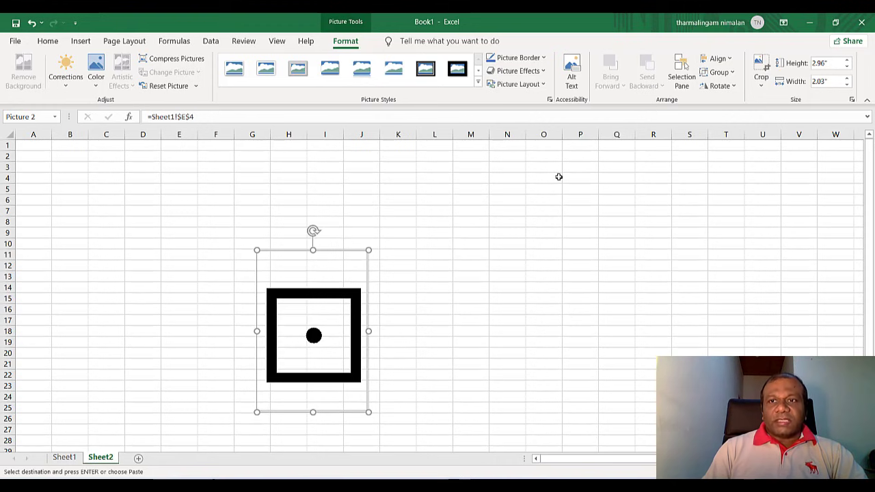
{"action": "left_click", "coordinate": [761, 70]}
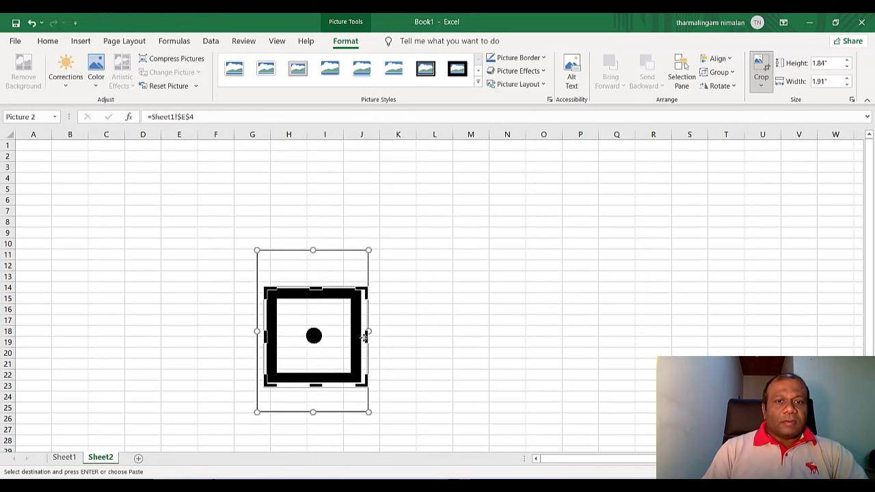
{"action": "left_click", "coordinate": [470, 331]}
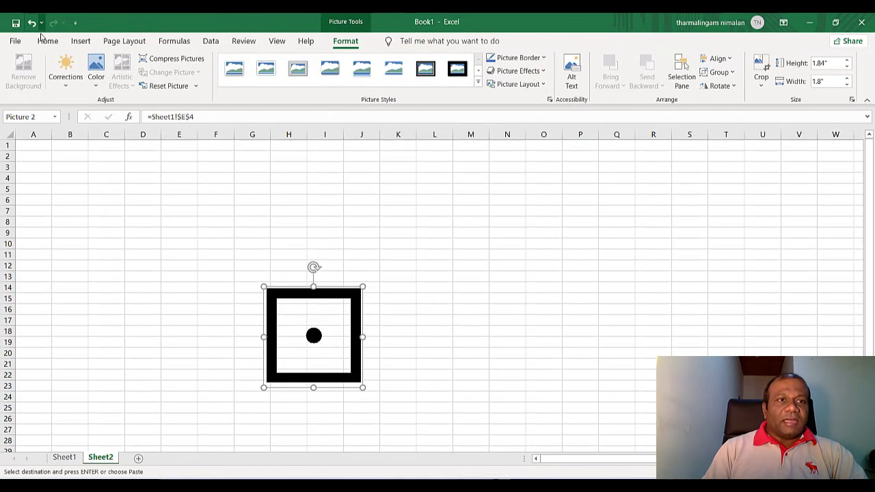
Apply a white fill color to the linked die picture on the Home tab.
{"action": "left_click", "coordinate": [47, 40]}
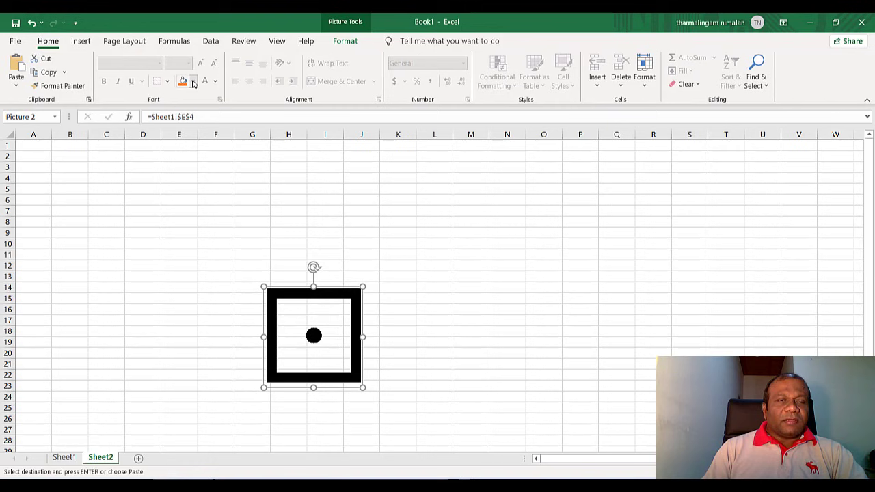
{"action": "left_click", "coordinate": [194, 80]}
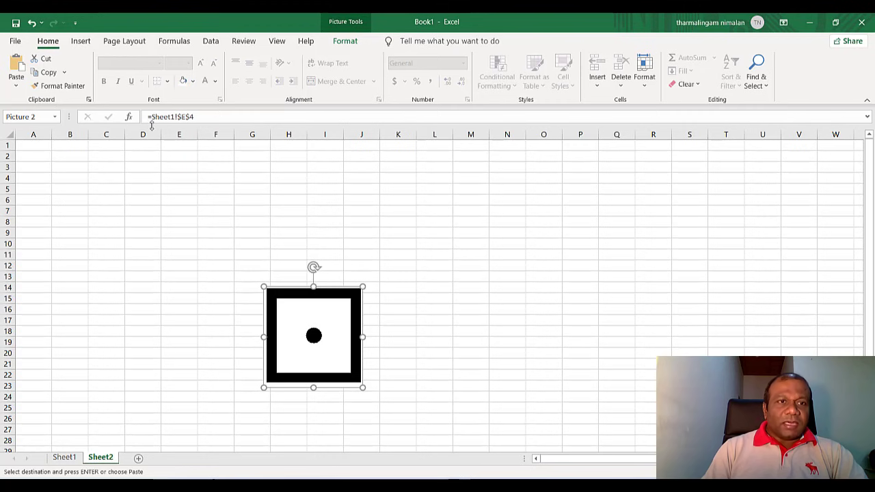
{"action": "mouse_move", "coordinate": [171, 117]}
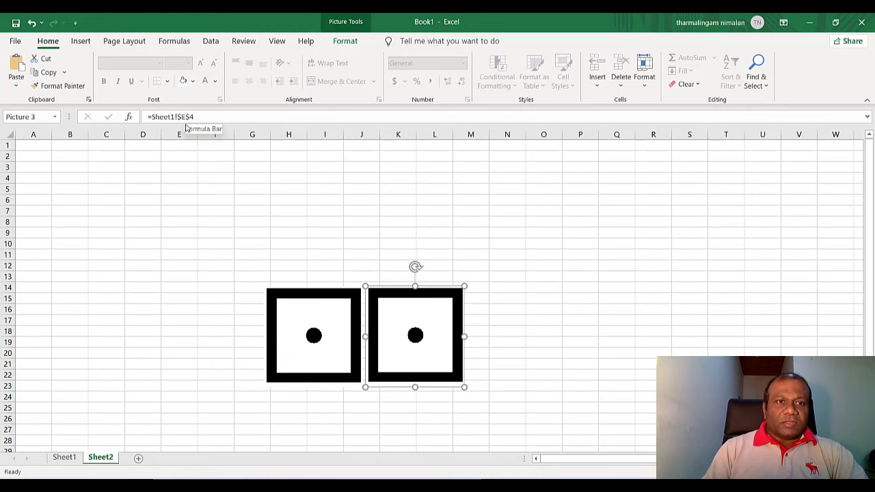
Link the second die picture to =Sheet1!$F$4 and move the stray 5 from P13 to P16.
{"action": "left_click", "coordinate": [185, 116]}
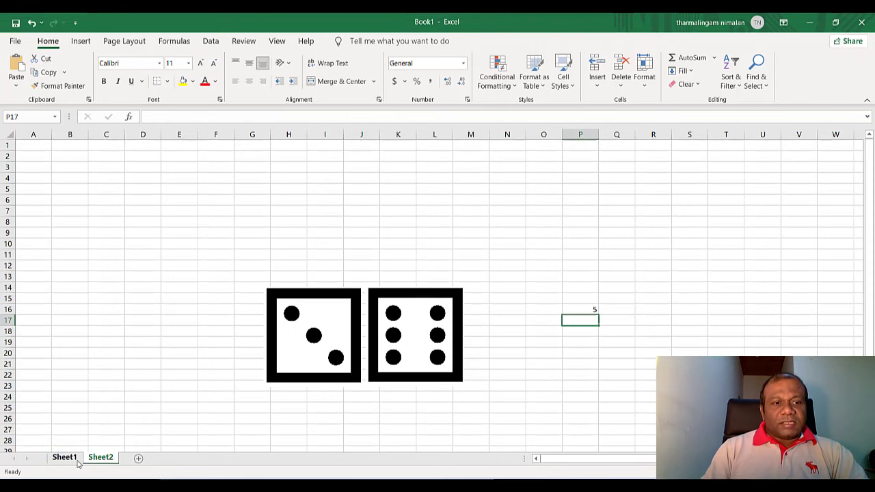
{"action": "left_click", "coordinate": [414, 335]}
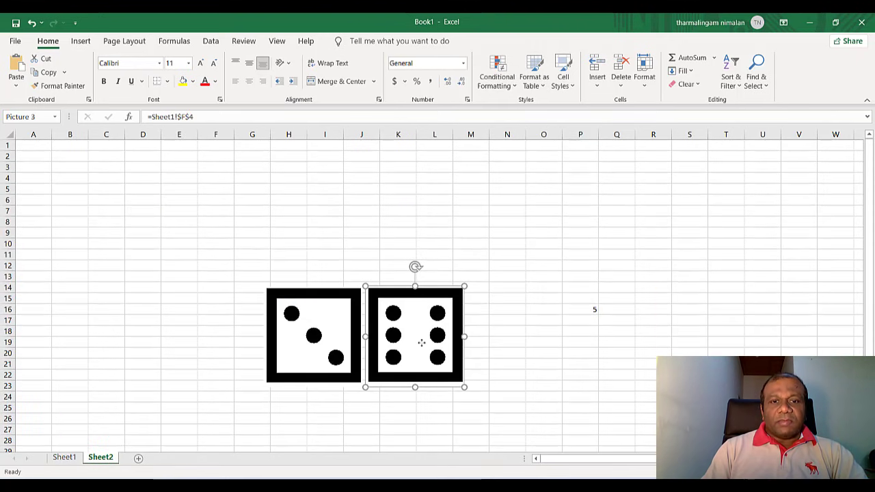
{"action": "left_click", "coordinate": [579, 287]}
{"action": "type", "text": "5"}
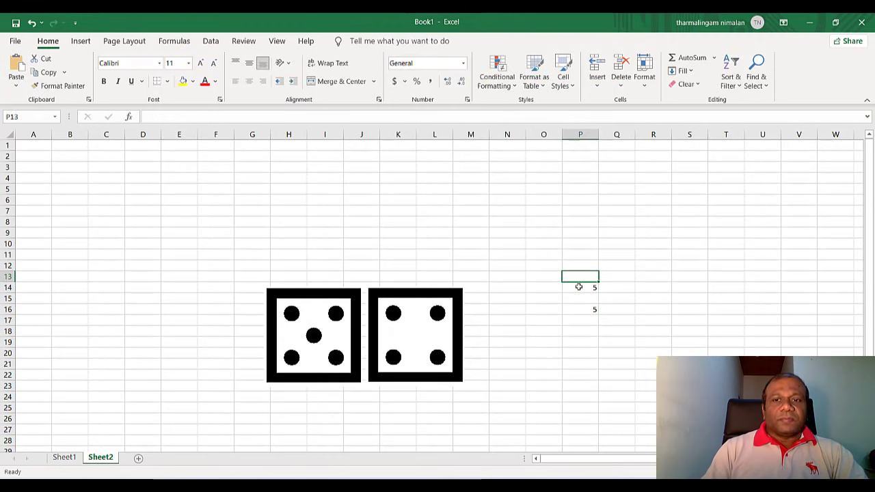
{"action": "left_click_drag", "start_coordinate": [580, 286], "coordinate": [580, 309]}
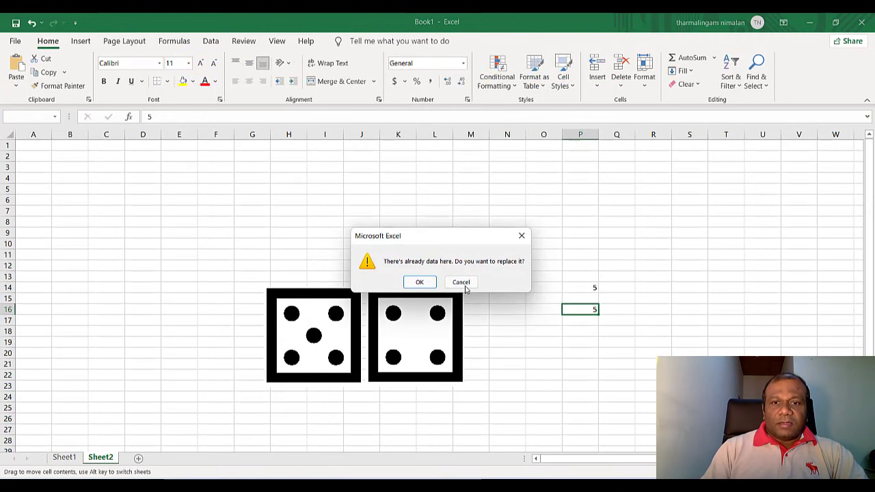
{"action": "left_click", "coordinate": [419, 282]}
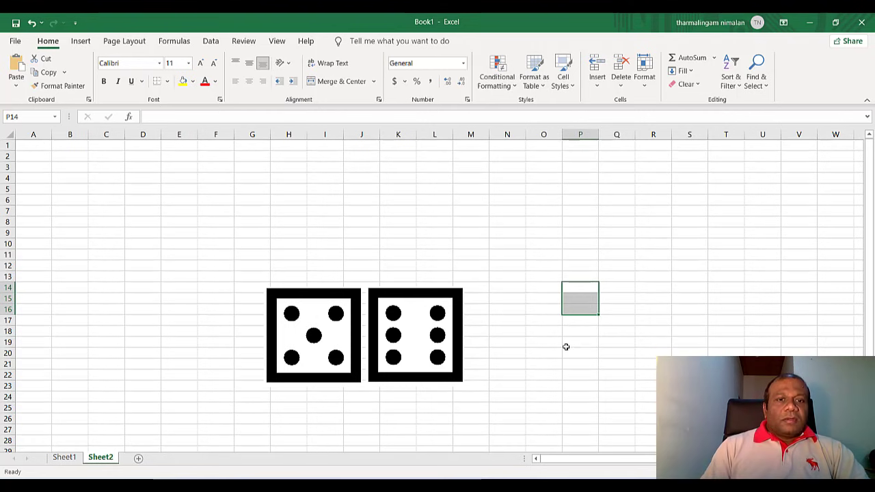
{"action": "left_click", "coordinate": [313, 335]}
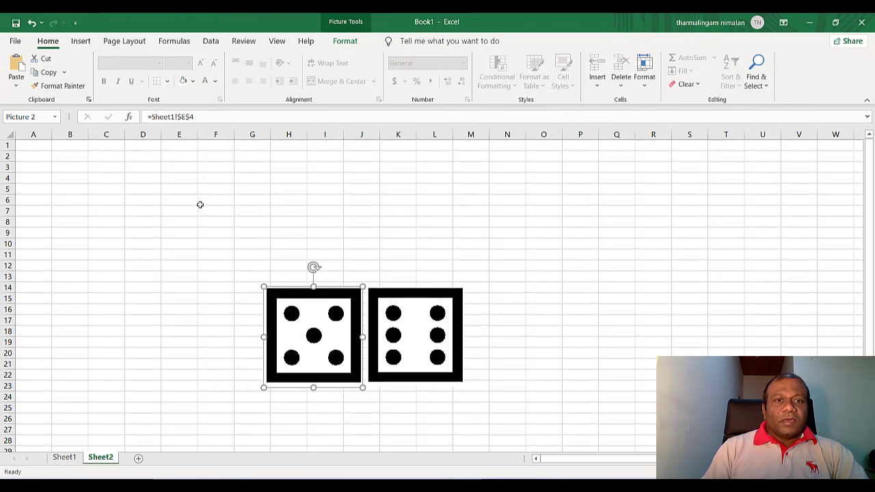
{"action": "mouse_move", "coordinate": [276, 212]}
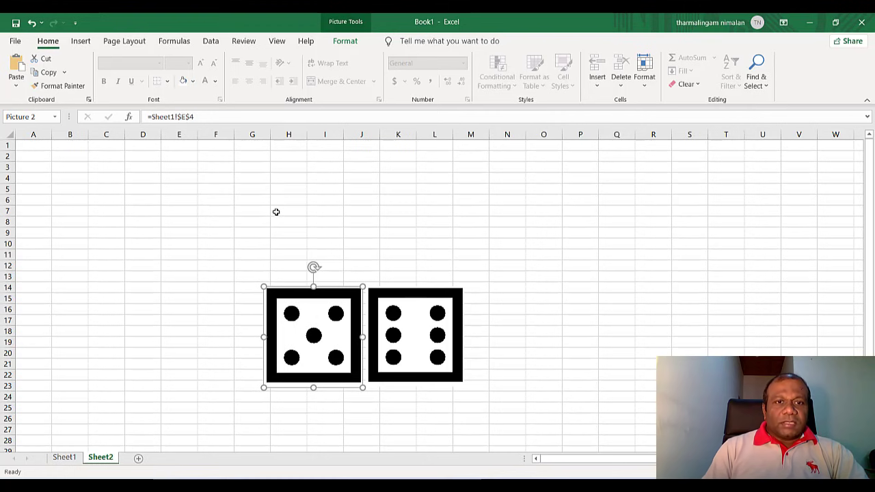
{"action": "left_click", "coordinate": [287, 211]}
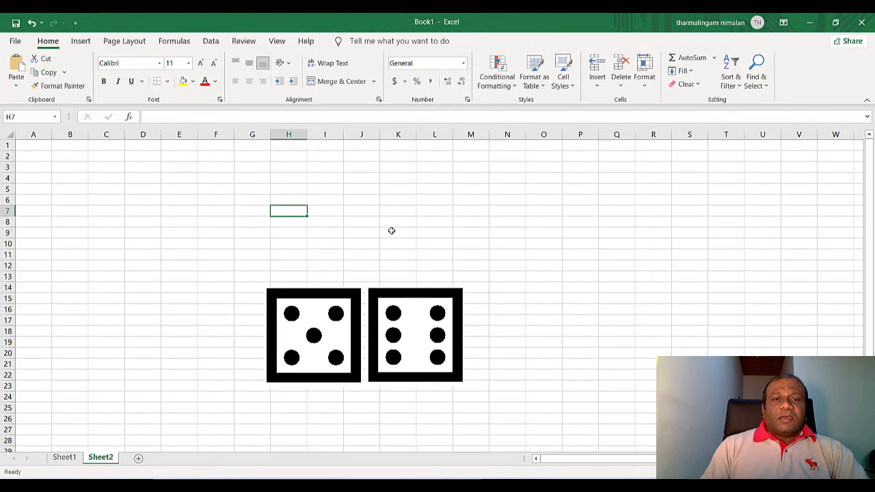
{"action": "mouse_move", "coordinate": [369, 337]}
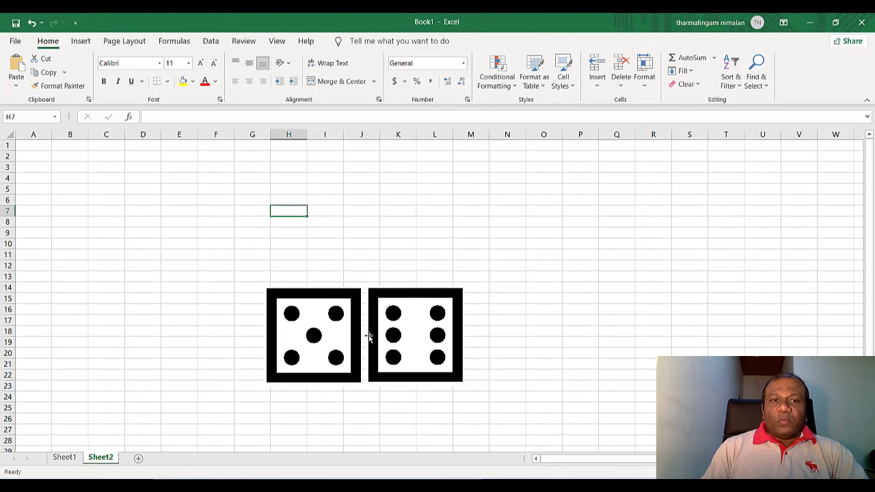
{"action": "mouse_move", "coordinate": [160, 429]}
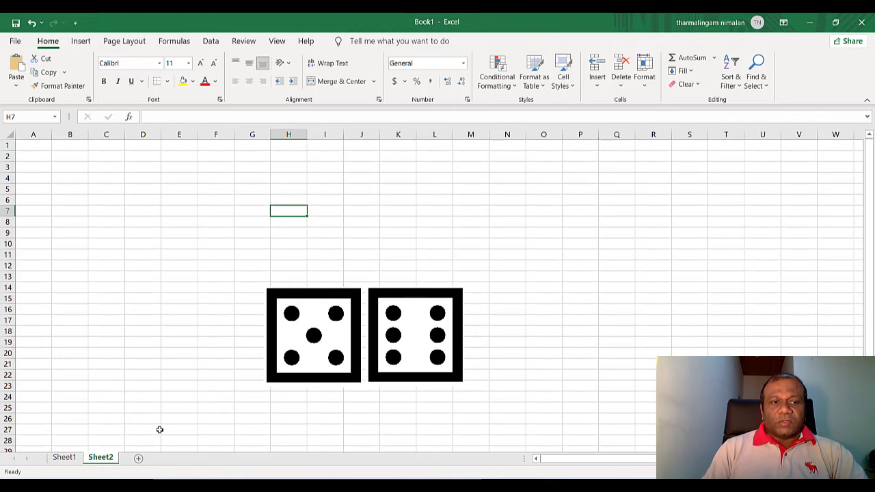
{"action": "left_click", "coordinate": [64, 457]}
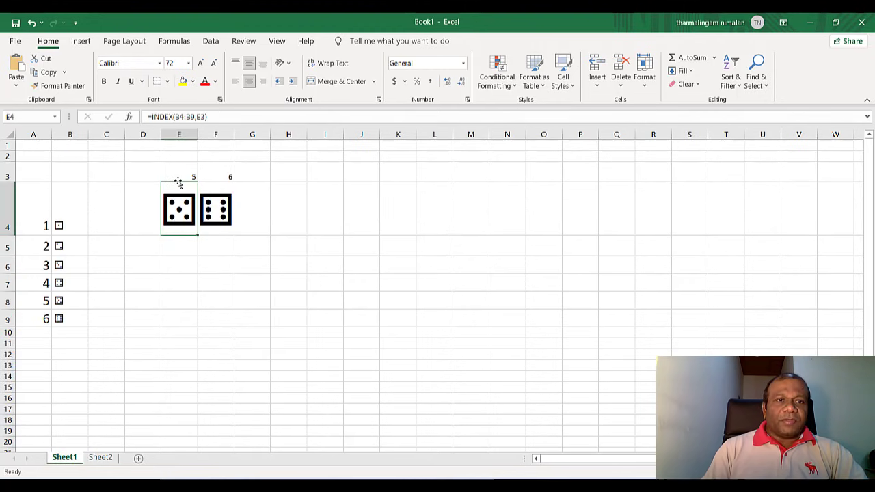
{"action": "mouse_move", "coordinate": [196, 171]}
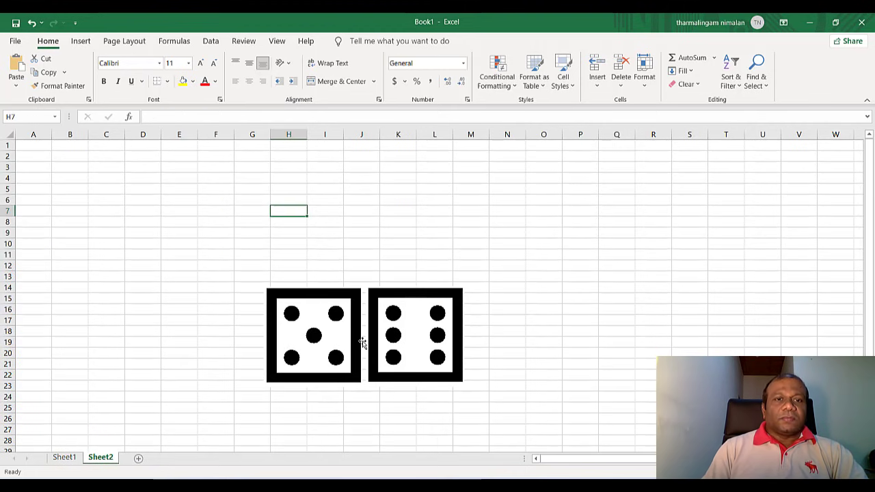
Enter =IF(Sheet1!E3=Sheet1!F3,"You Won","You Lose") in H7.
{"action": "type", "text": "="}
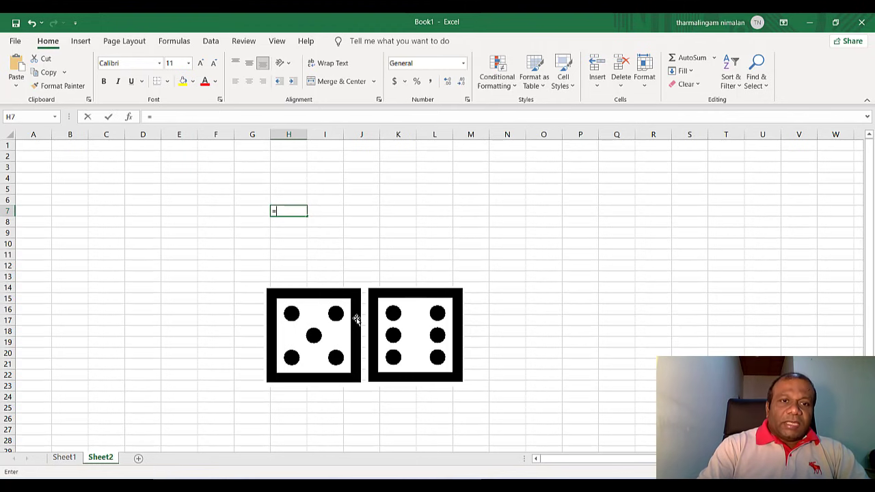
{"action": "type", "text": "if("}
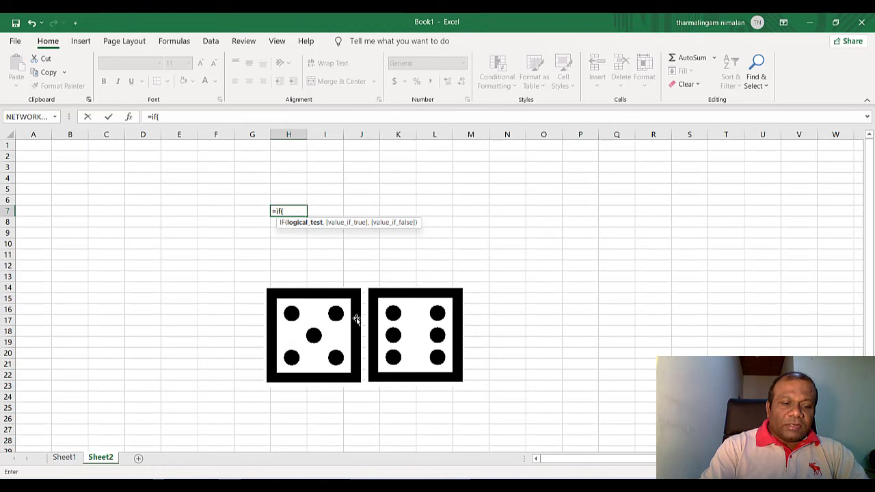
{"action": "type", "text": "Sheet"}
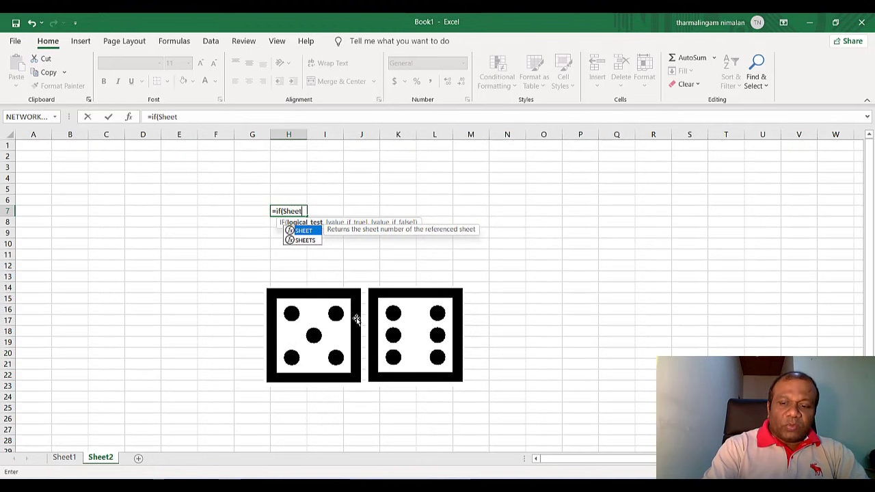
{"action": "type", "text": "1"}
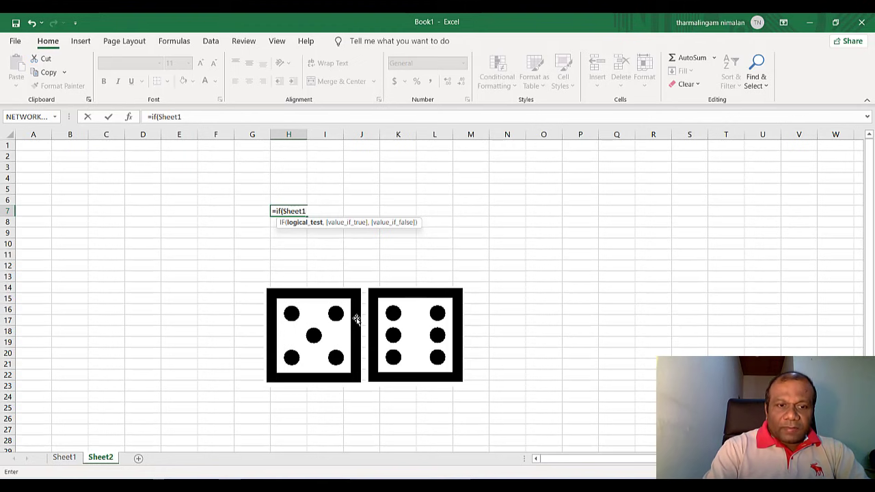
{"action": "type", "text": "!"}
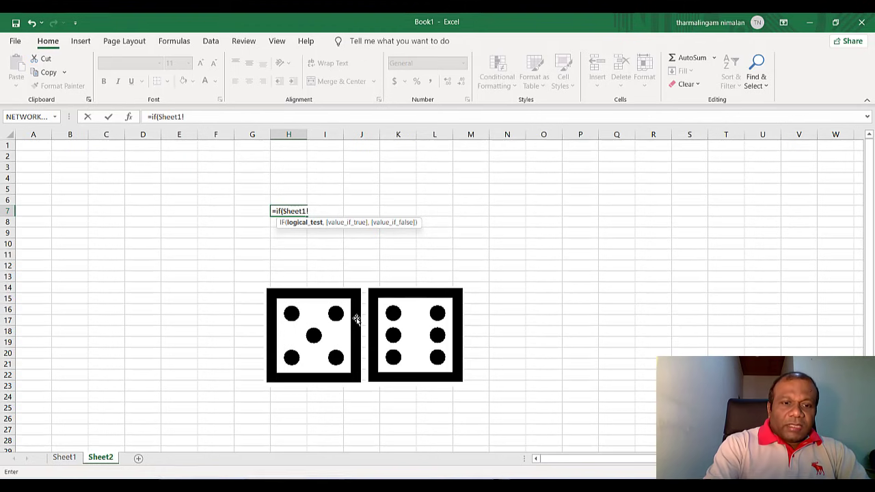
{"action": "type", "text": "E"}
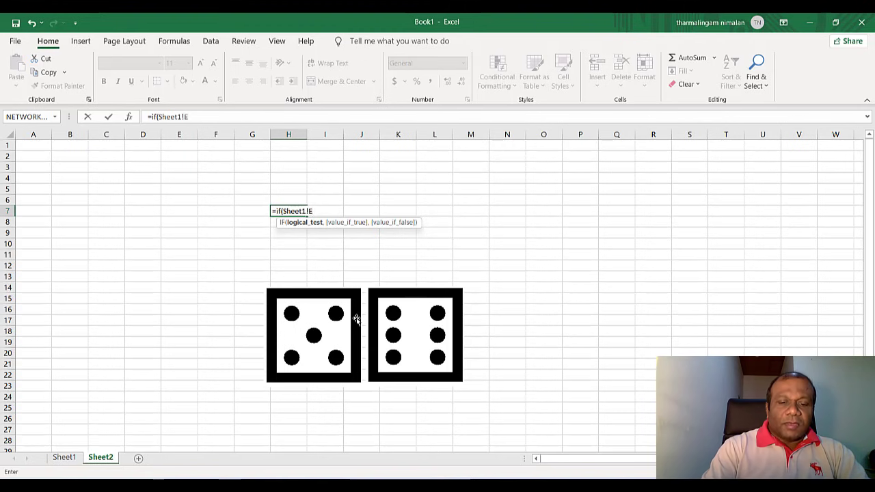
{"action": "type", "text": "3"}
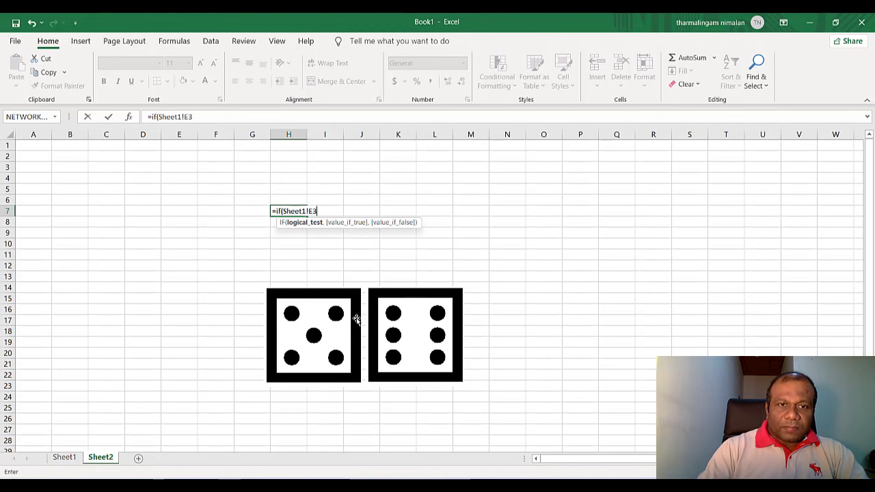
{"action": "type", "text": "="}
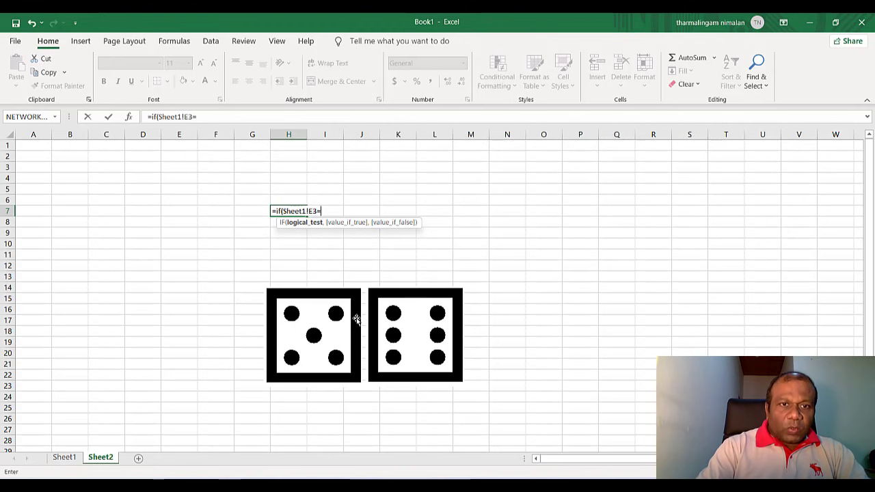
{"action": "type", "text": "Sh"}
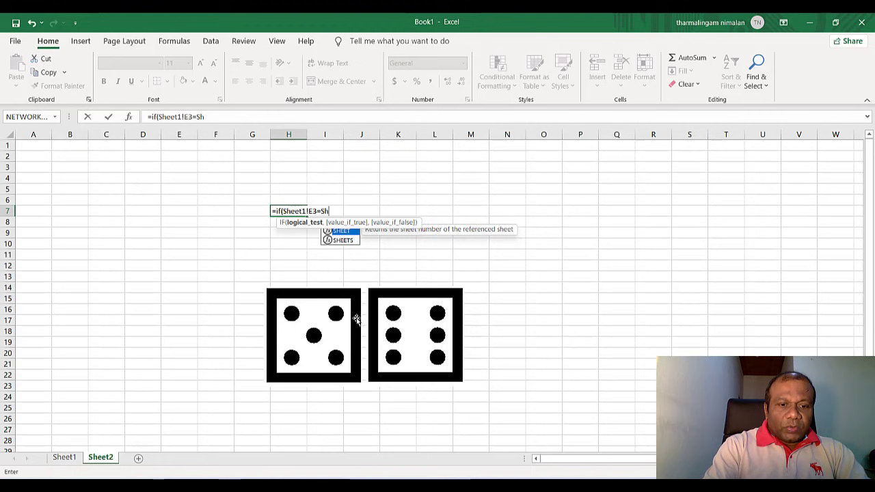
{"action": "type", "text": "eet"}
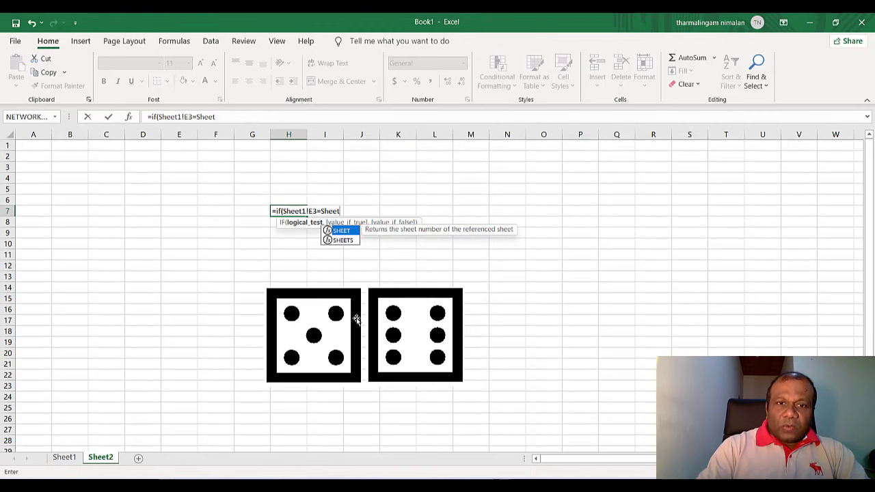
{"action": "type", "text": "1!"}
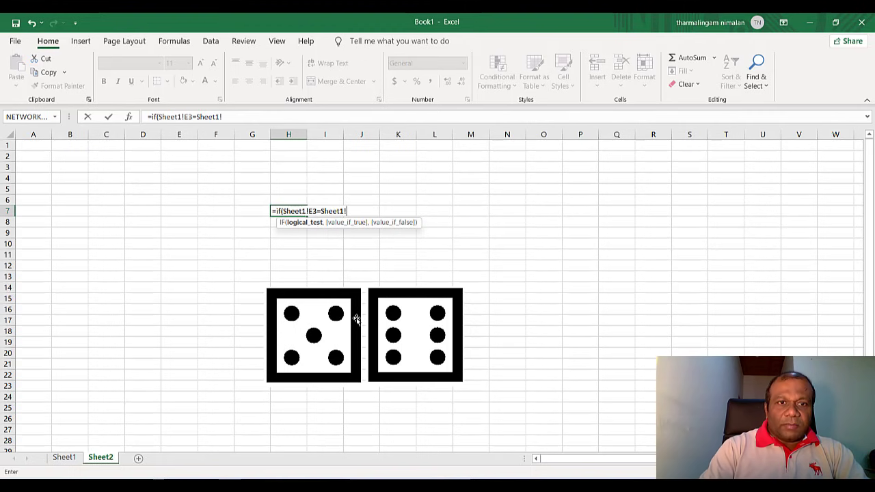
{"action": "type", "text": "F"}
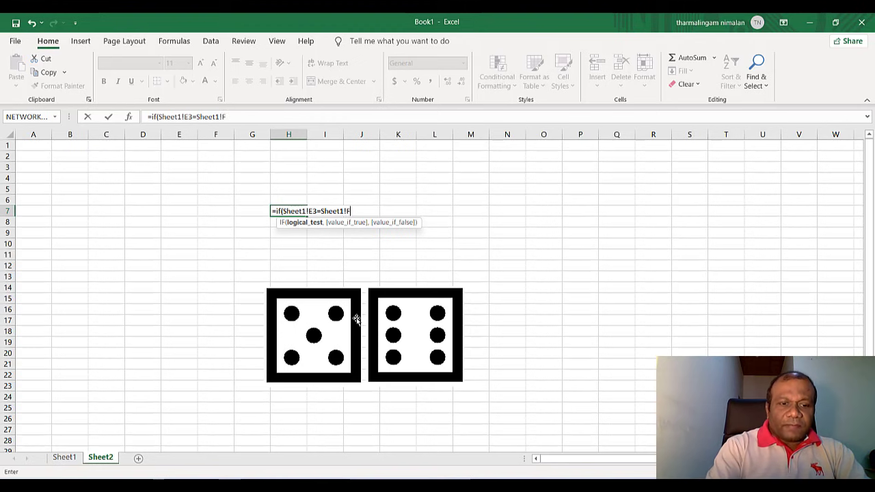
{"action": "type", "text": "3"}
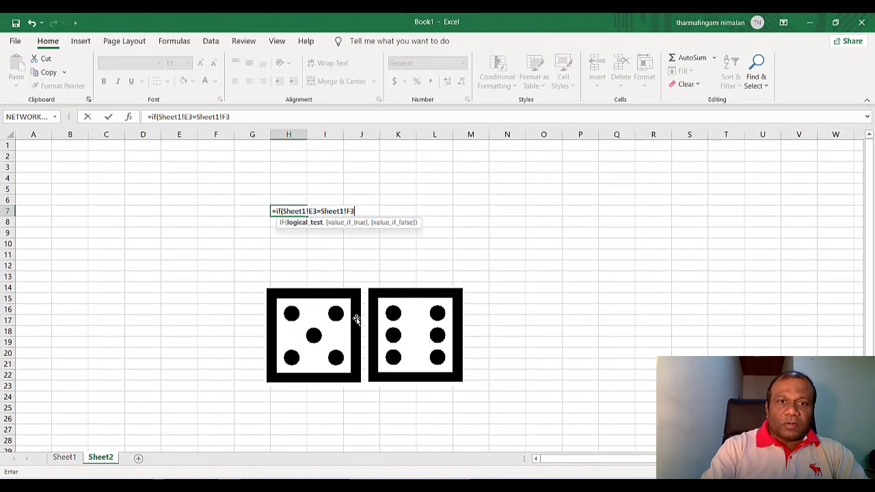
{"action": "type", "text": ","}
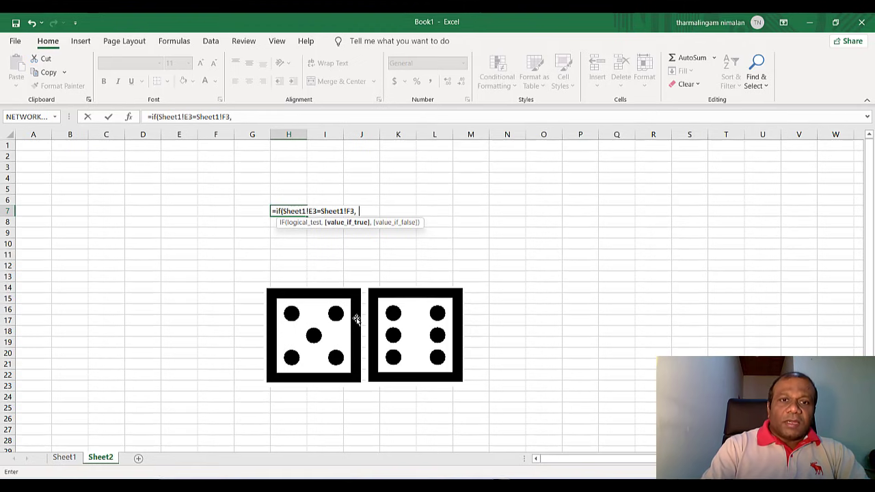
{"action": "type", "text": "\"You W"}
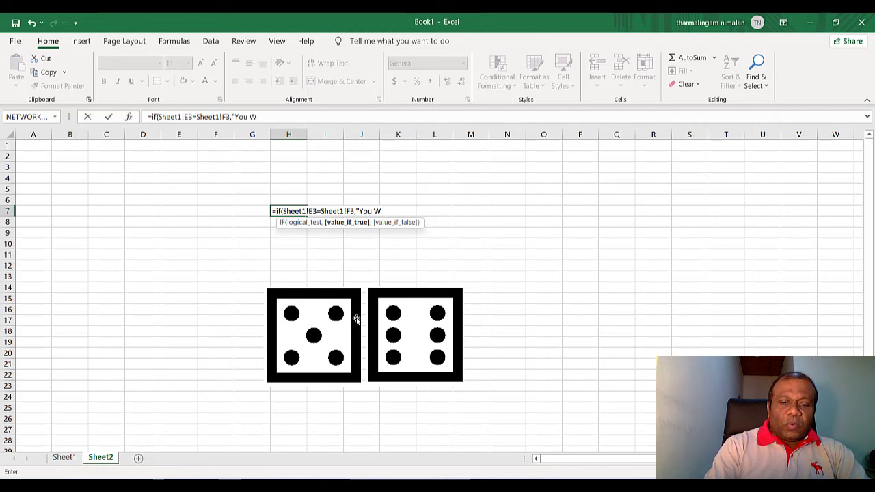
{"action": "type", "text": "on\""}
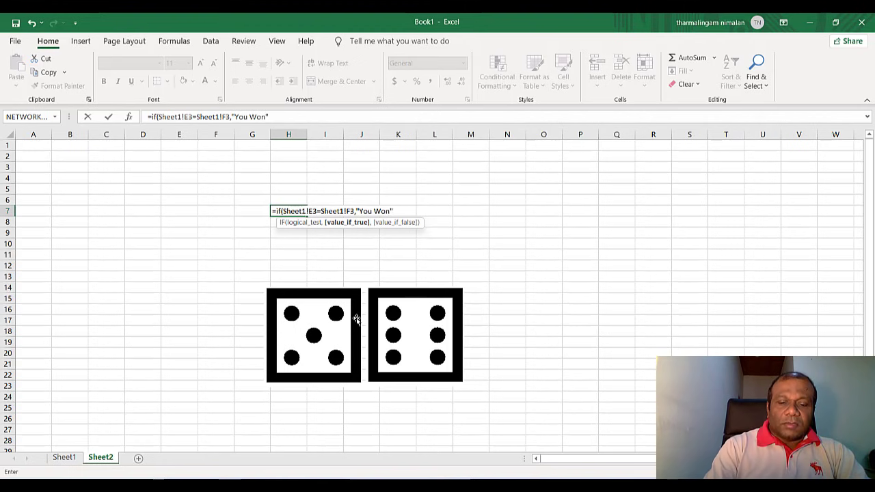
{"action": "type", "text": ",\""}
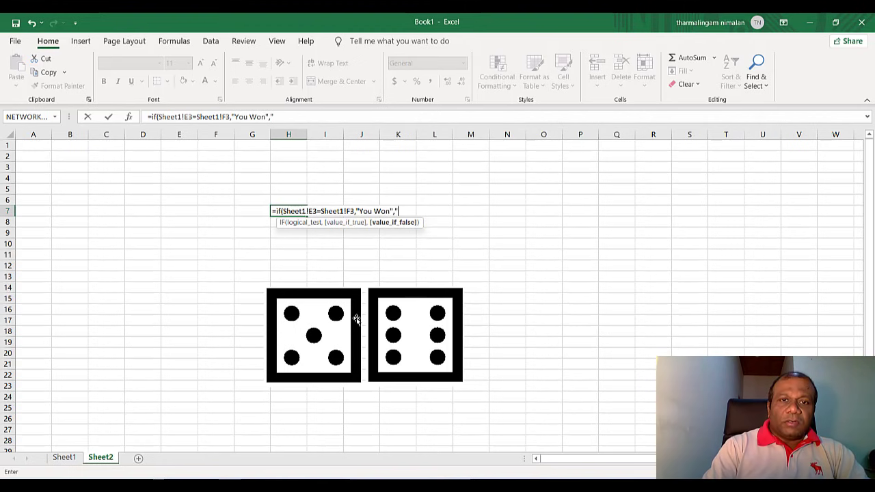
{"action": "type", "text": "You Lose"}
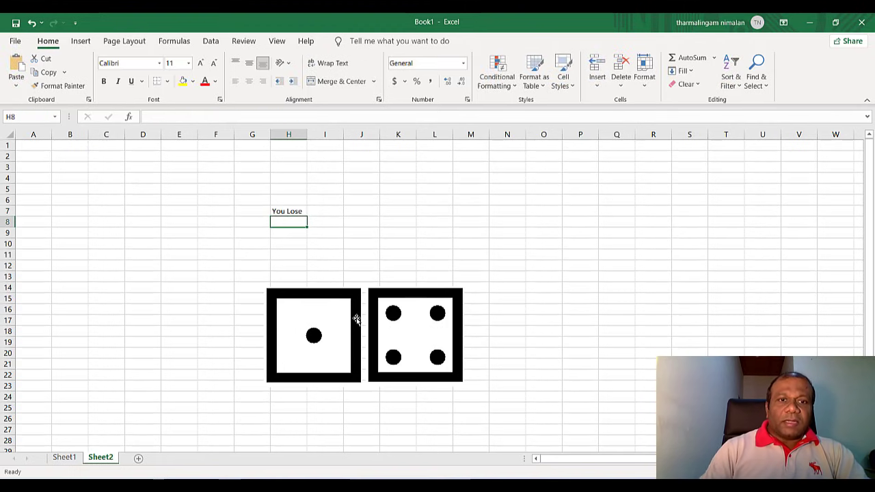
Merge the result across H7:L12 and set its text to size 48 red.
{"action": "left_click", "coordinate": [287, 211]}
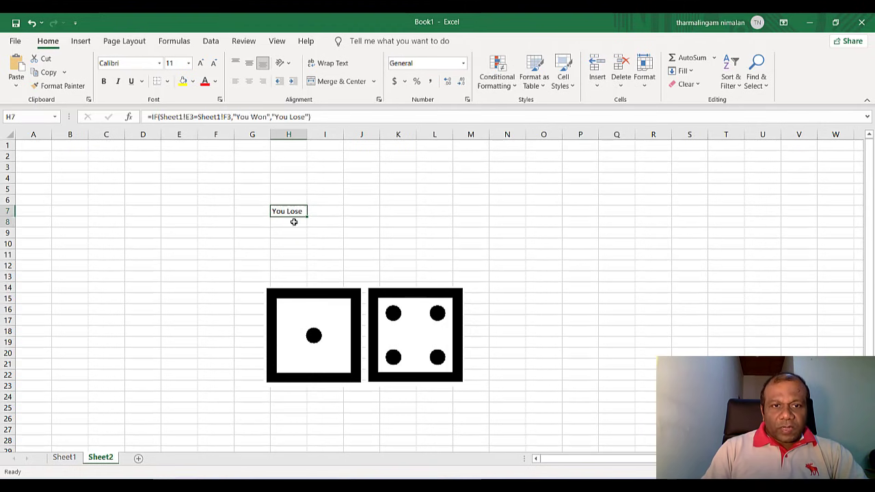
{"action": "left_click_drag", "start_coordinate": [288, 210], "coordinate": [434, 270]}
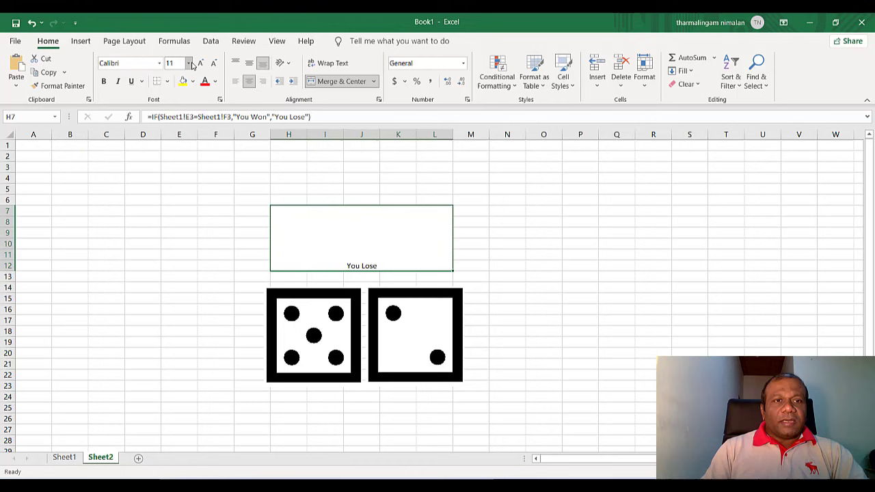
{"action": "left_click", "coordinate": [188, 63]}
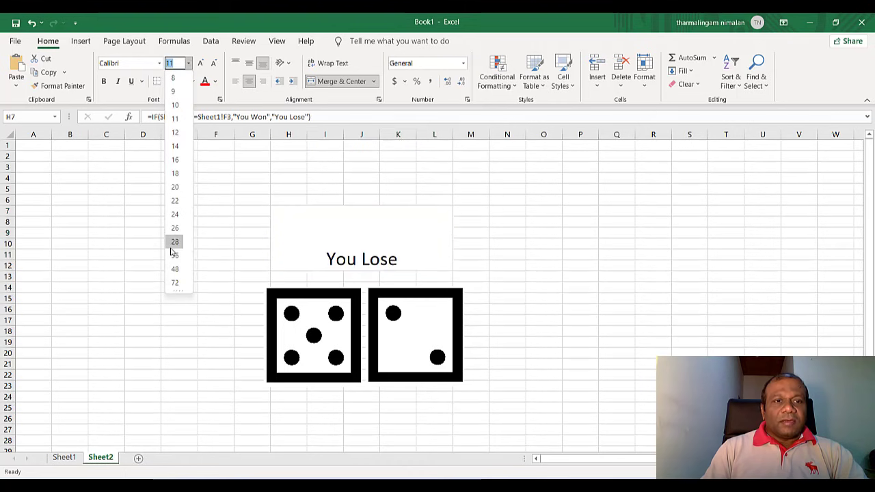
{"action": "left_click", "coordinate": [175, 269]}
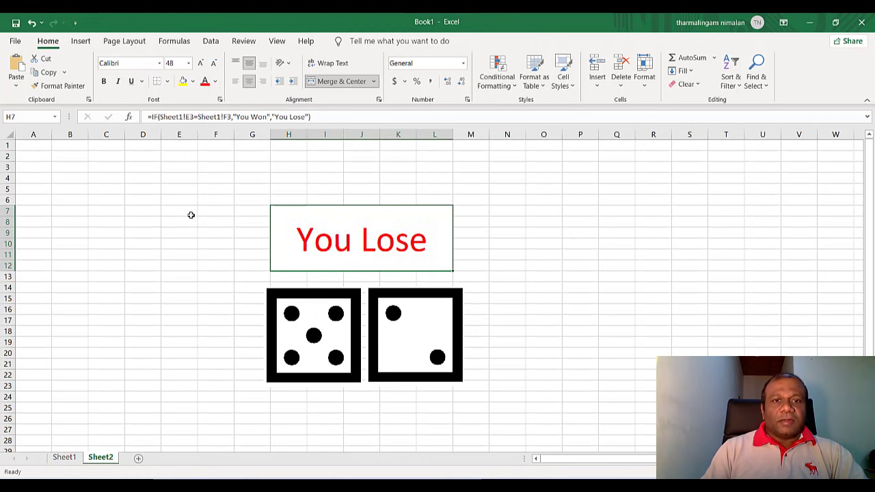
{"action": "left_click", "coordinate": [70, 178]}
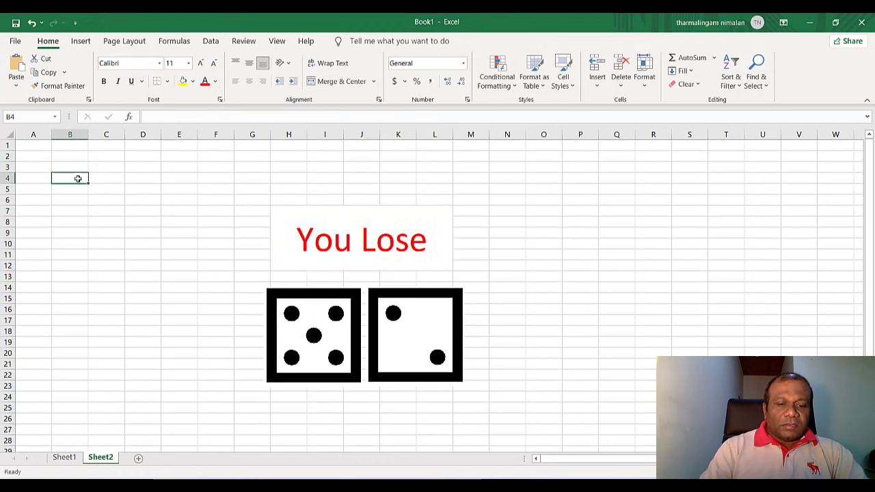
Enter the 'Try' heading in B4 and try numbers 2 and 15 below it.
{"action": "type", "text": "Try"}
{"action": "left_click", "coordinate": [70, 189]}
{"action": "type", "text": "1"}
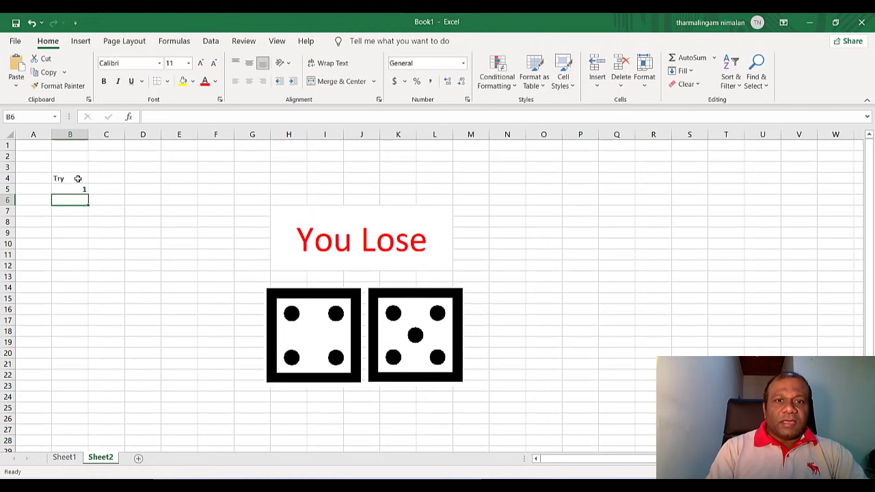
{"action": "type", "text": "2"}
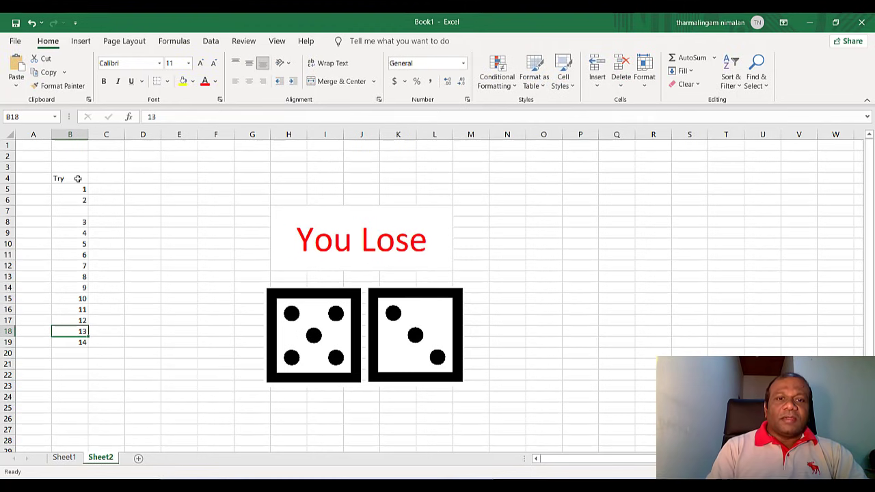
{"action": "type", "text": "15"}
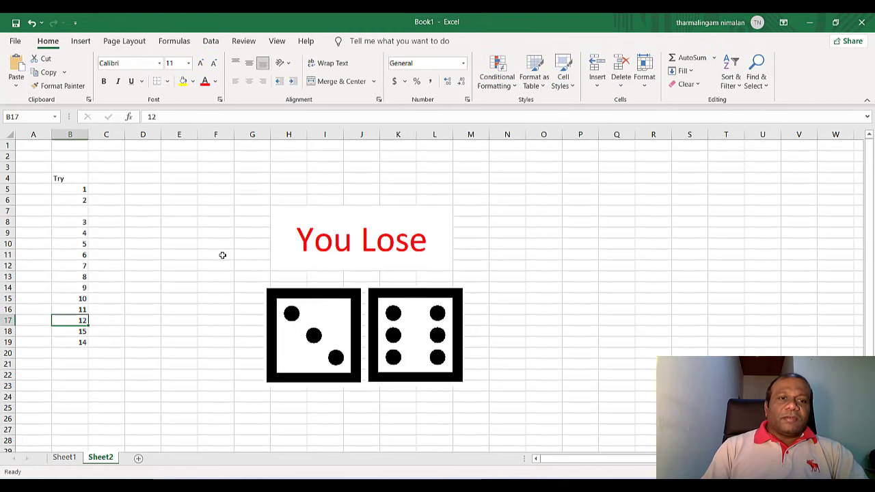
{"action": "left_click", "coordinate": [216, 255]}
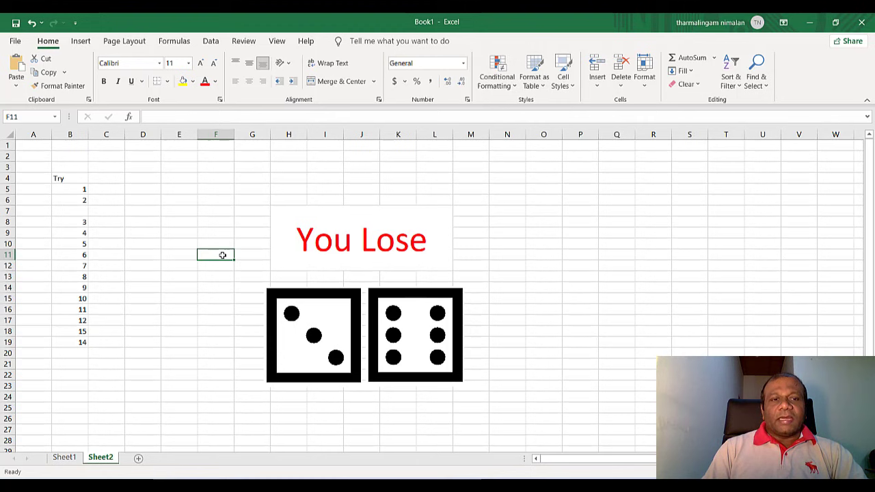
{"action": "mouse_move", "coordinate": [364, 199]}
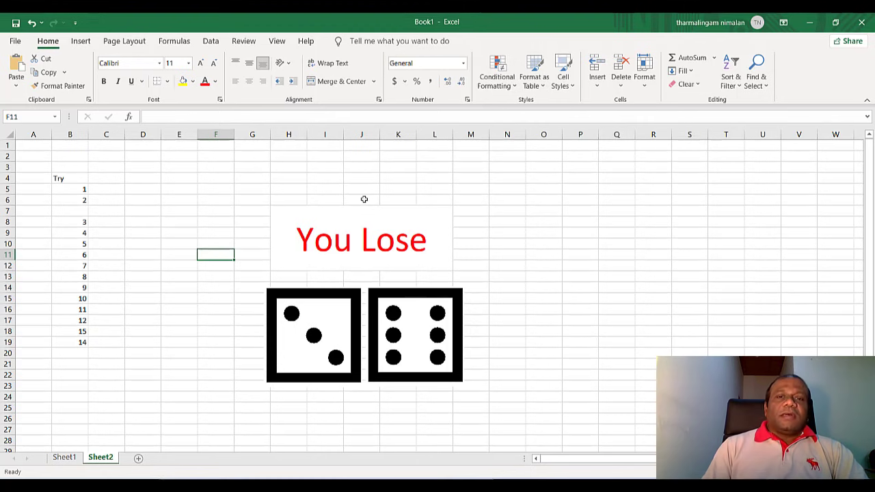
{"action": "mouse_move", "coordinate": [351, 215]}
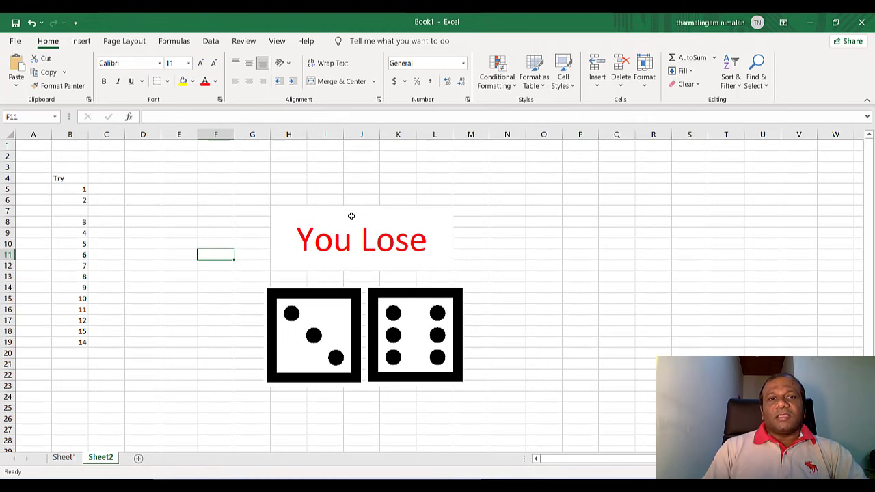